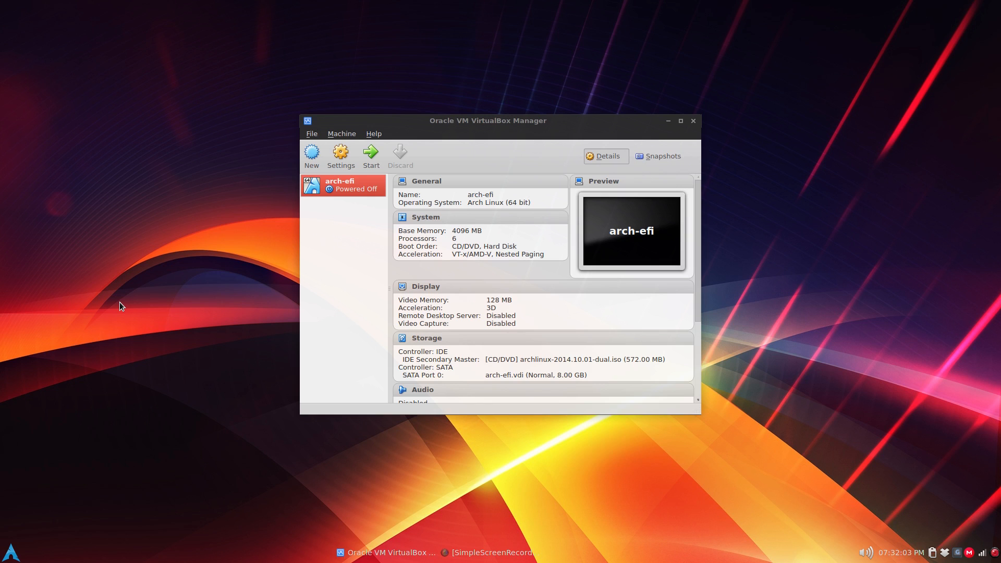
{"action": "mouse_move", "coordinate": [378, 294]}
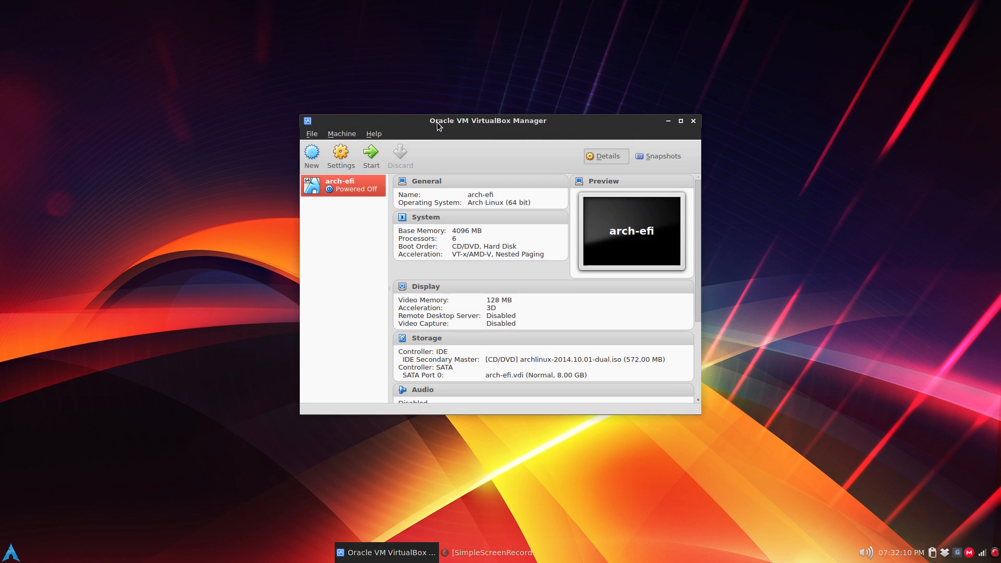
Step: Confirm Enable EFI is checked under System > Motherboard for arch-efi and save the settings
{"action": "left_click", "coordinate": [340, 156]}
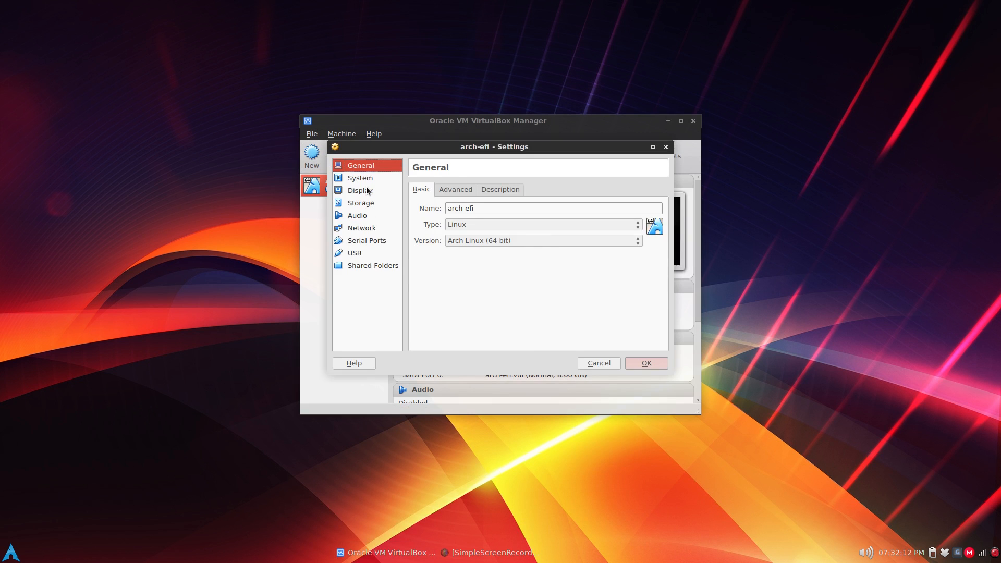
{"action": "left_click", "coordinate": [360, 177]}
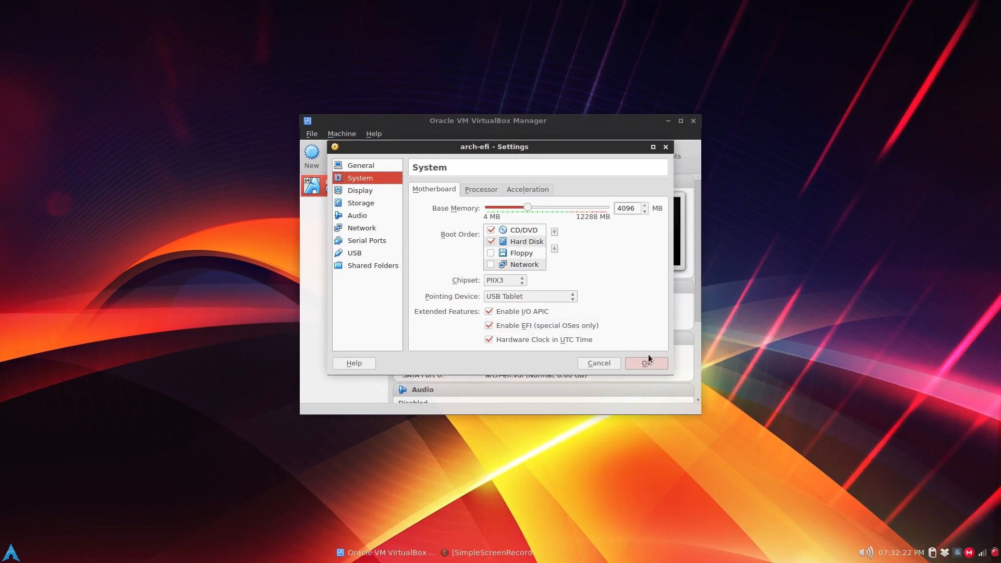
{"action": "left_click", "coordinate": [645, 363]}
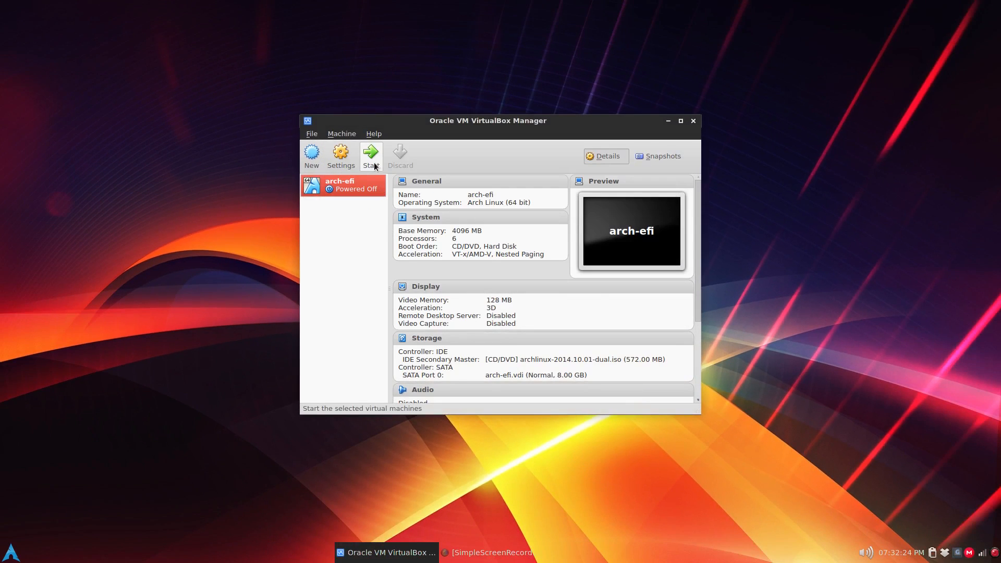
Step: Start the arch-efi virtual machine and focus its window while the Arch ISO boots
{"action": "left_click", "coordinate": [369, 156]}
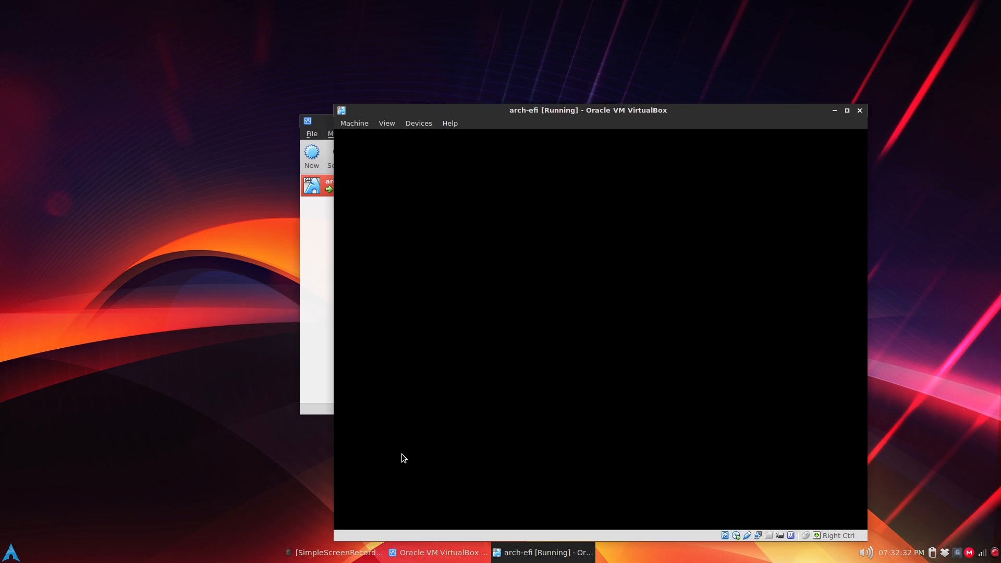
{"action": "left_click", "coordinate": [438, 552]}
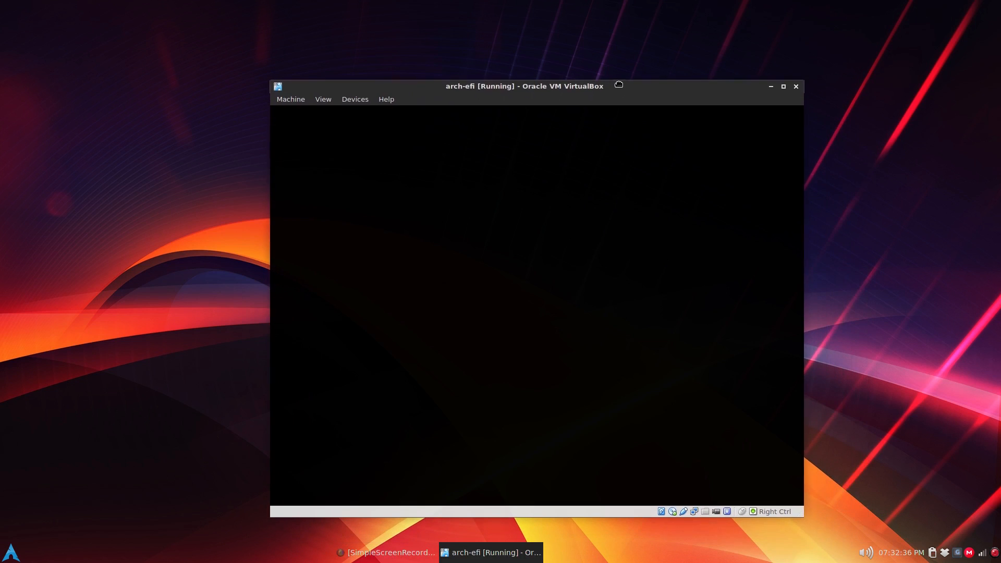
{"action": "mouse_move", "coordinate": [118, 300]}
{"action": "type", "text": "gdisk"}
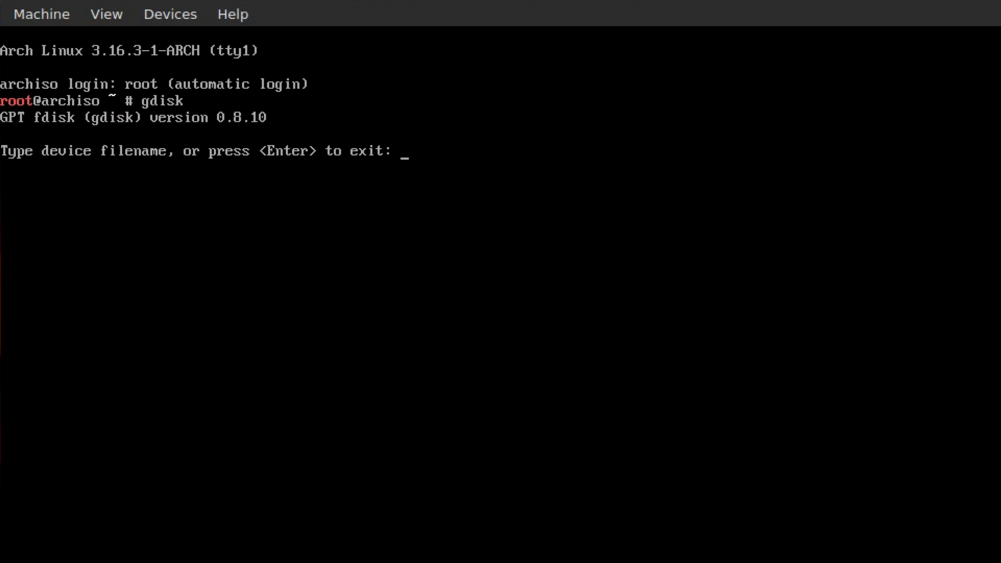
Step: In gdisk on /dev/sda, create partition 1 with default start and +512M size
{"action": "type", "text": "/d"}
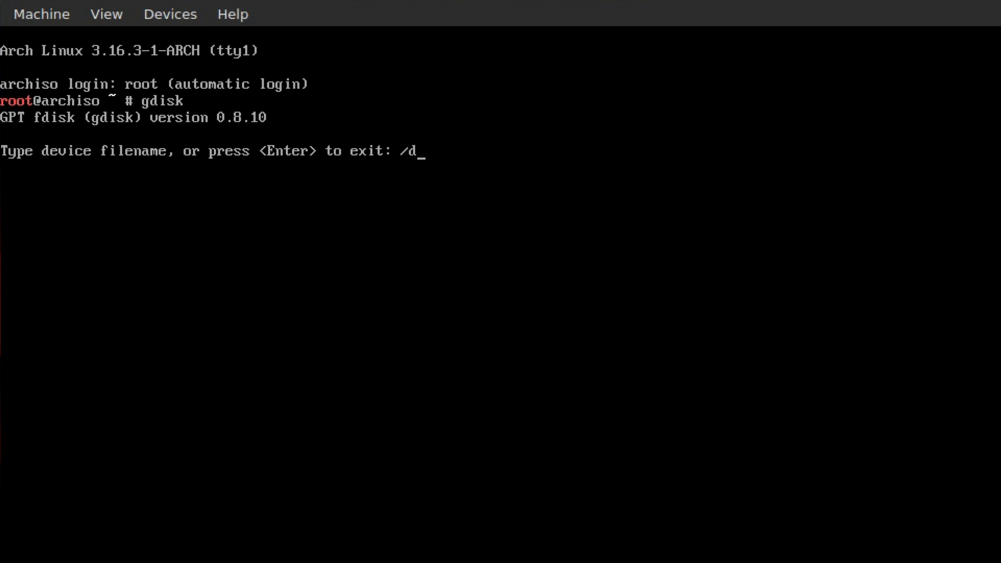
{"action": "type", "text": "ev/s"}
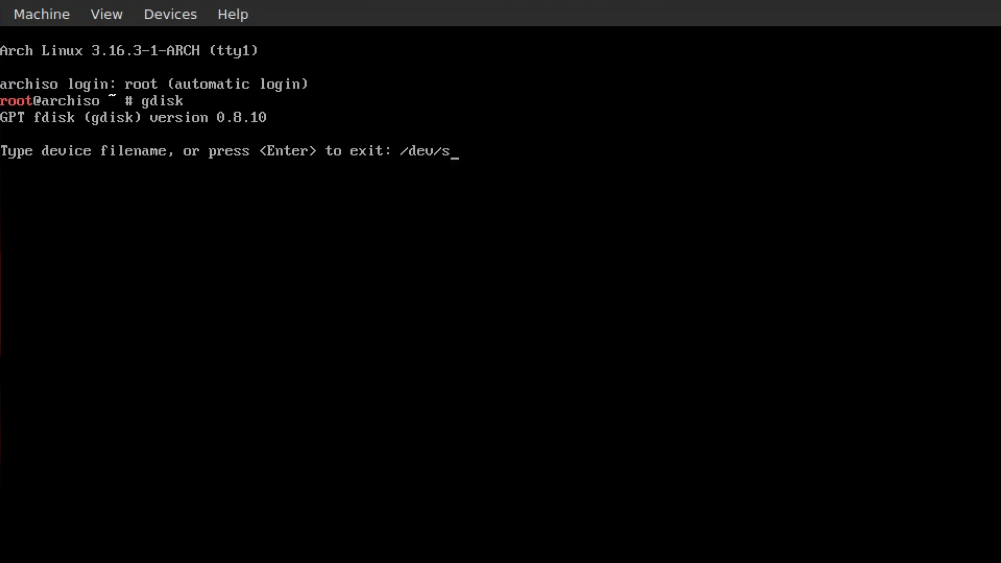
{"action": "key", "text": "Return"}
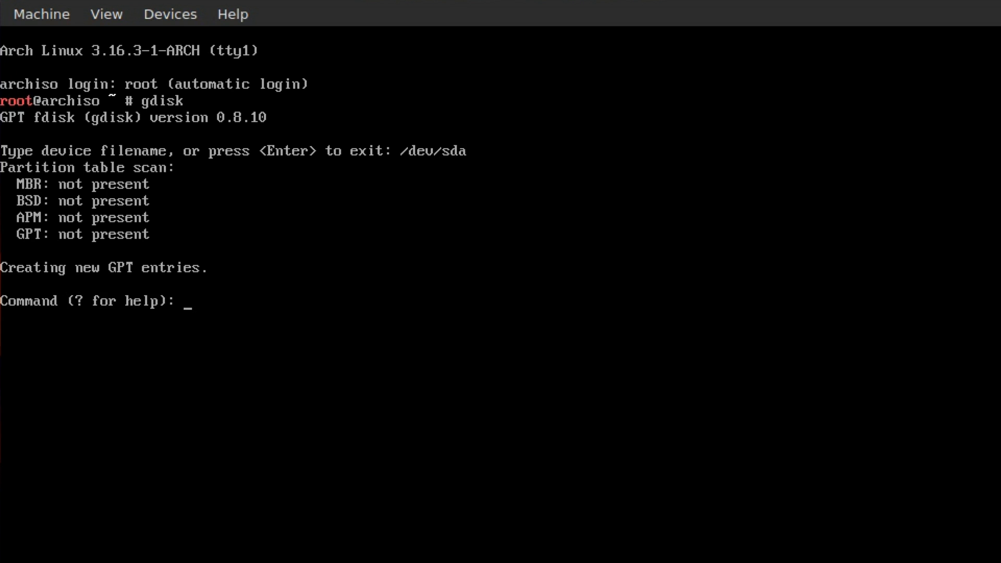
{"action": "type", "text": "n"}
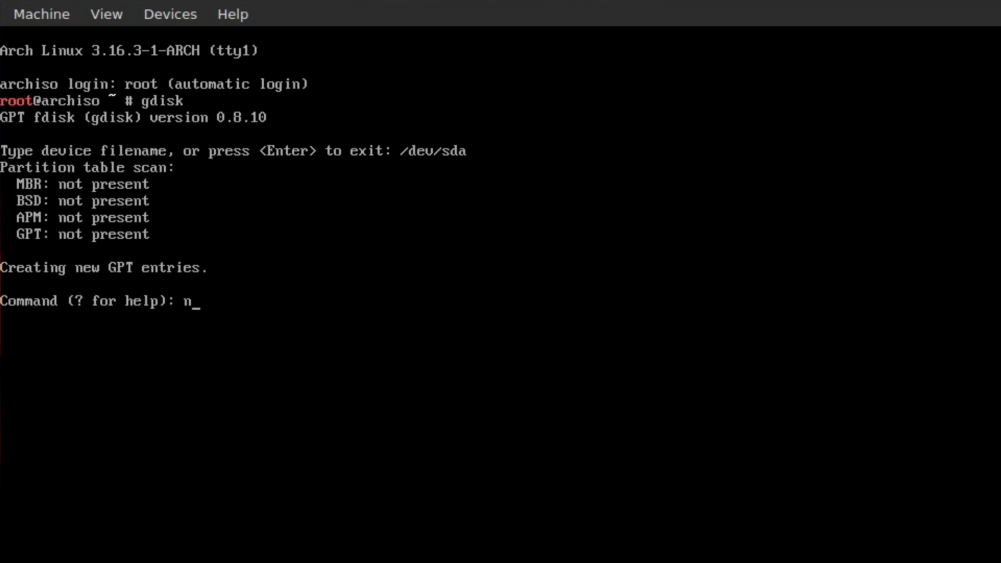
{"action": "key", "text": "Return"}
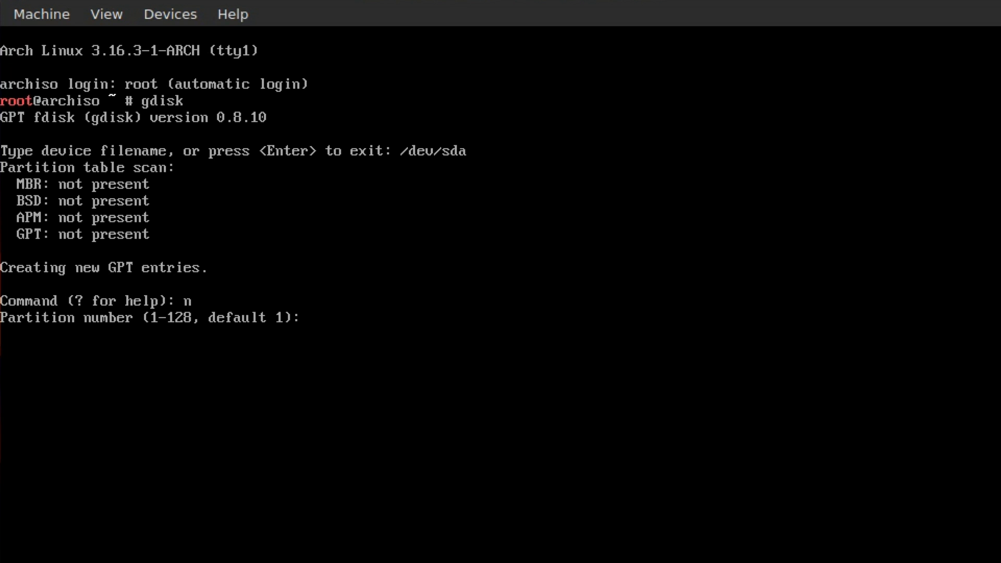
{"action": "key", "text": "Return"}
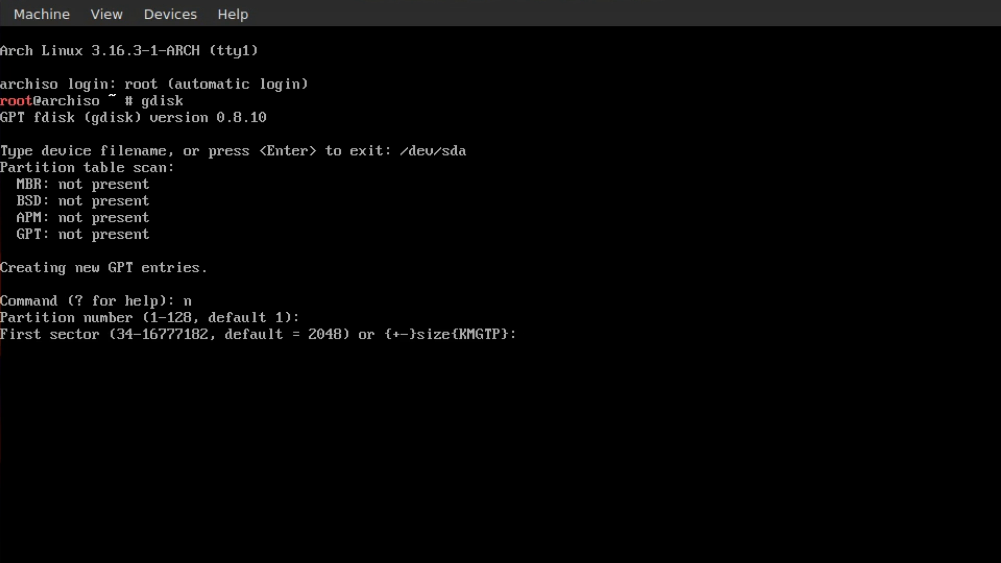
{"action": "key", "text": "Return"}
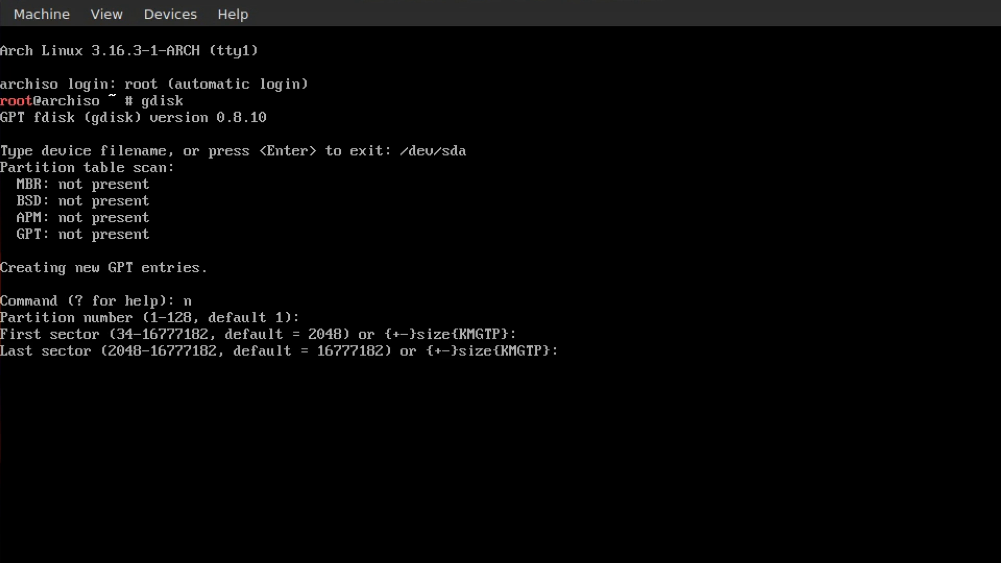
{"action": "type", "text": "512"}
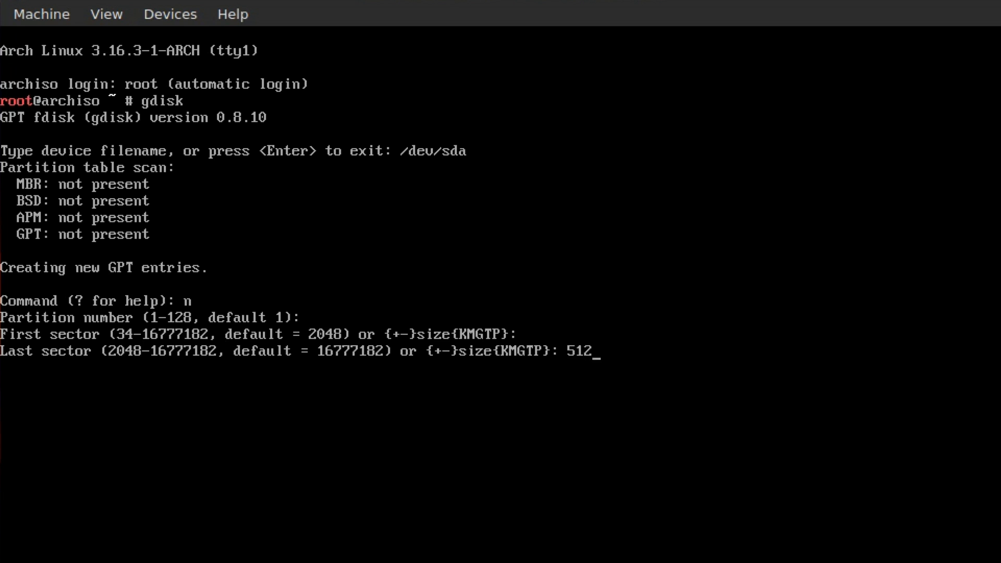
{"action": "type", "text": "M"}
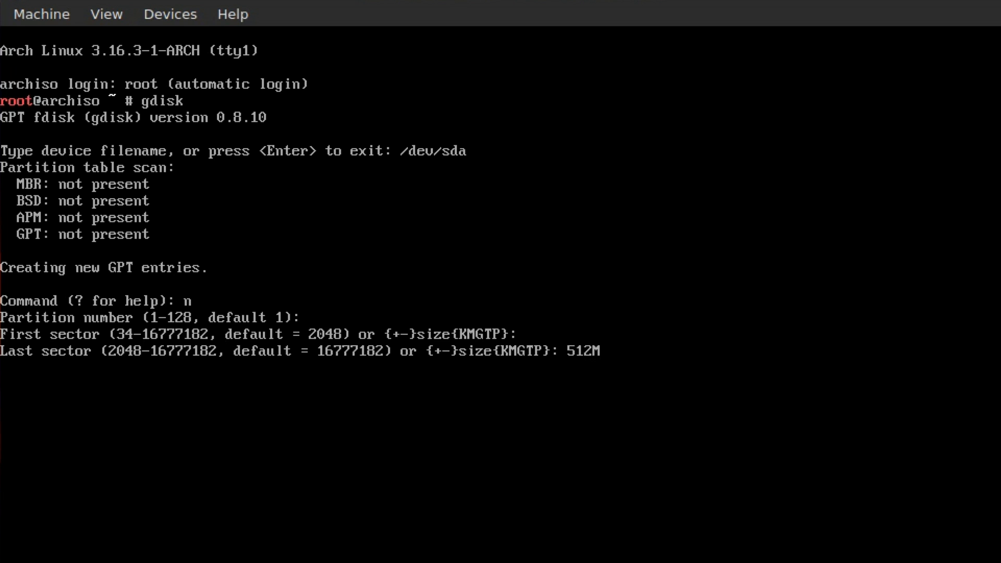
{"action": "key", "text": "Return"}
{"action": "type", "text": "l"}
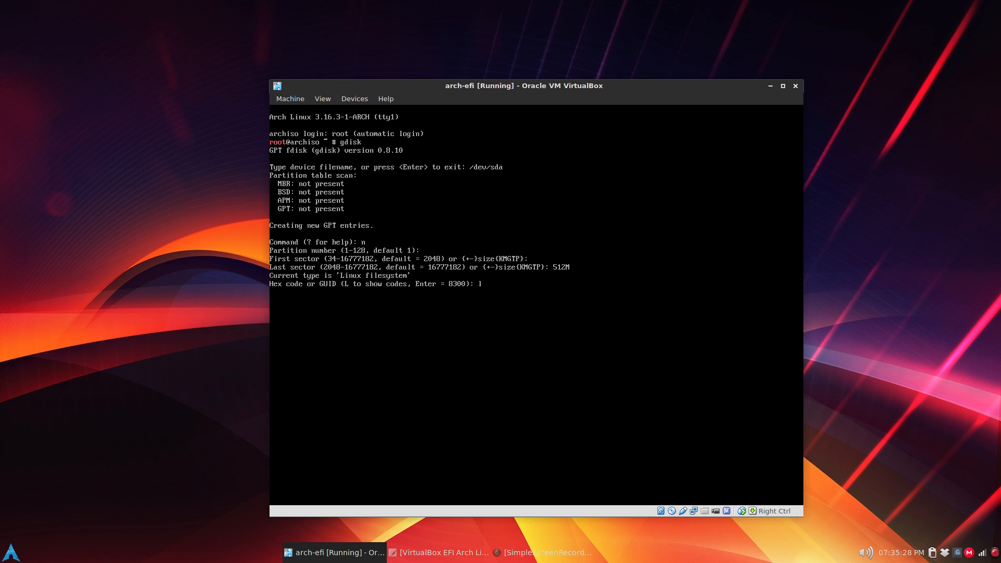
Step: List the partition type codes and set partition 1 to EFI System (ef00)
{"action": "key", "text": "Return"}
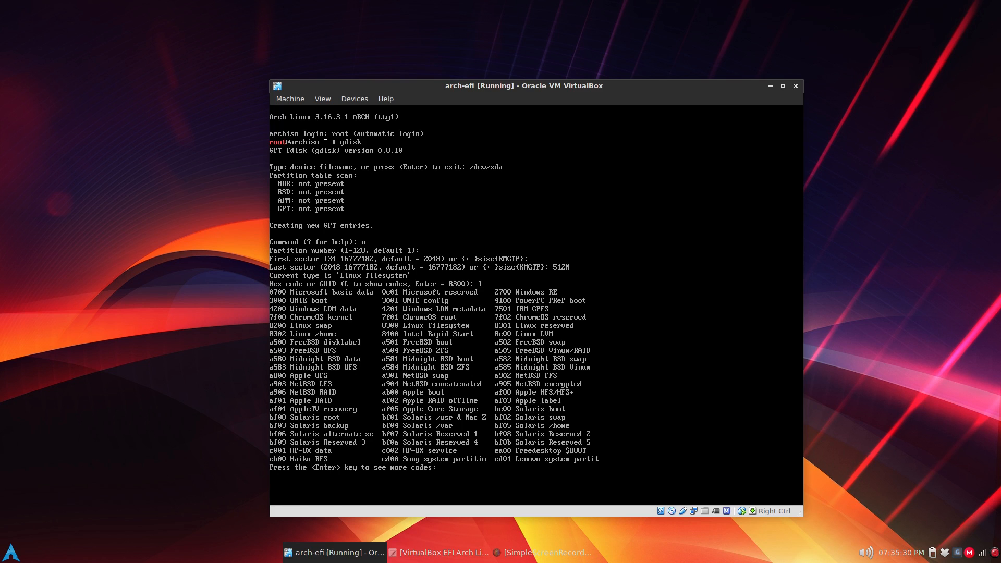
{"action": "key", "text": "Return"}
{"action": "type", "text": "ef0"}
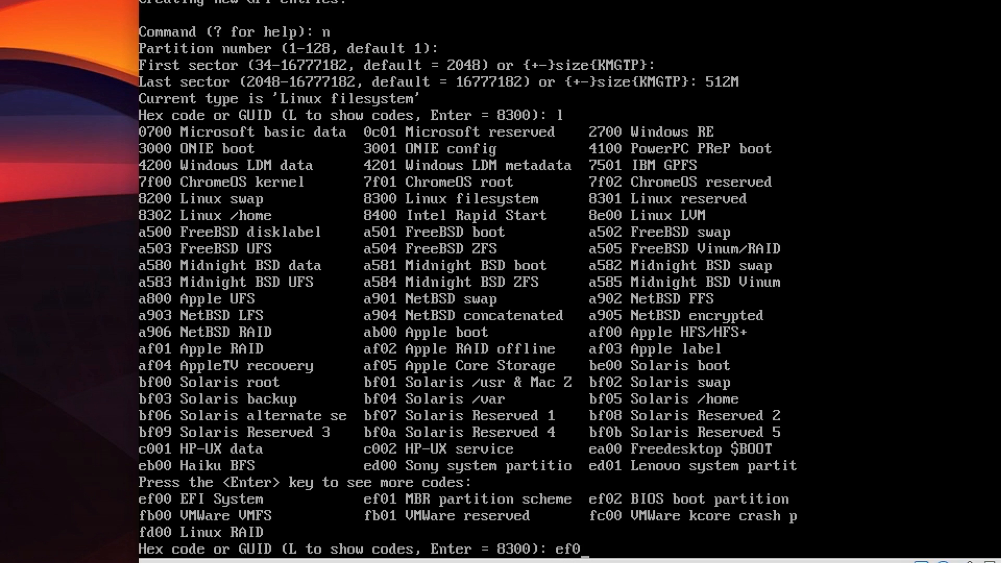
{"action": "key", "text": "Return"}
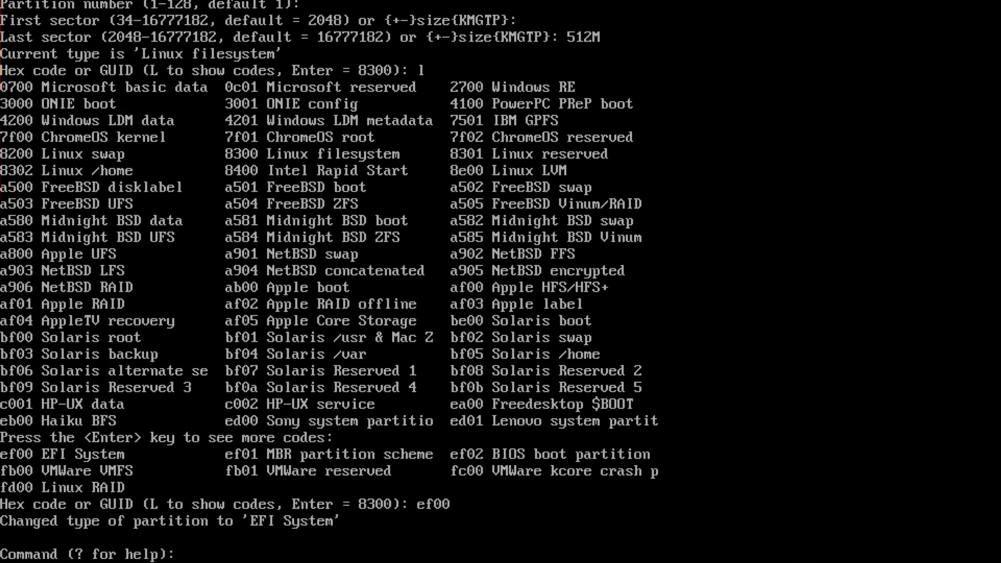
Step: Add partition 2 with all defaults as Linux filesystem and write the GPT table to disk
{"action": "type", "text": "n"}
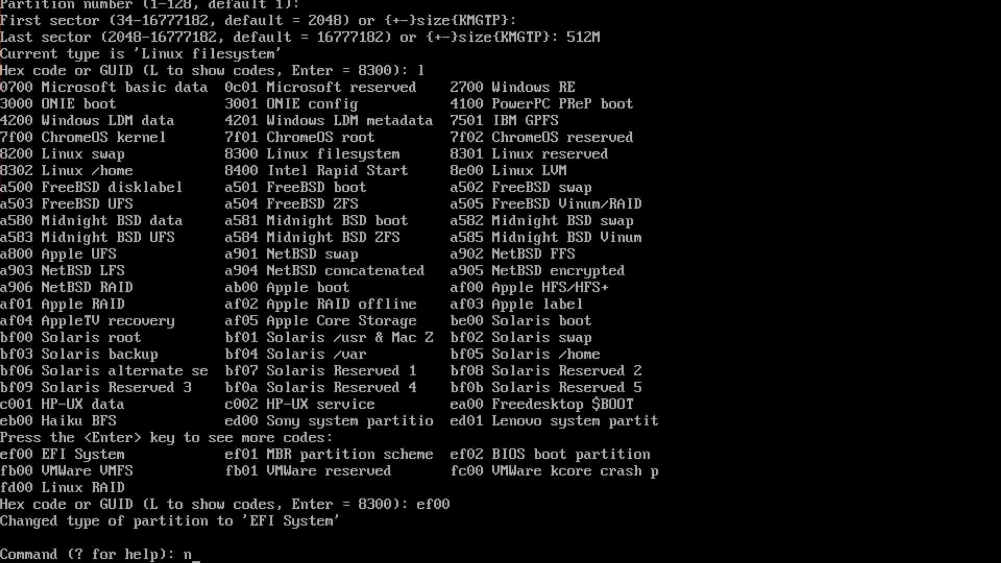
{"action": "key", "text": "Return"}
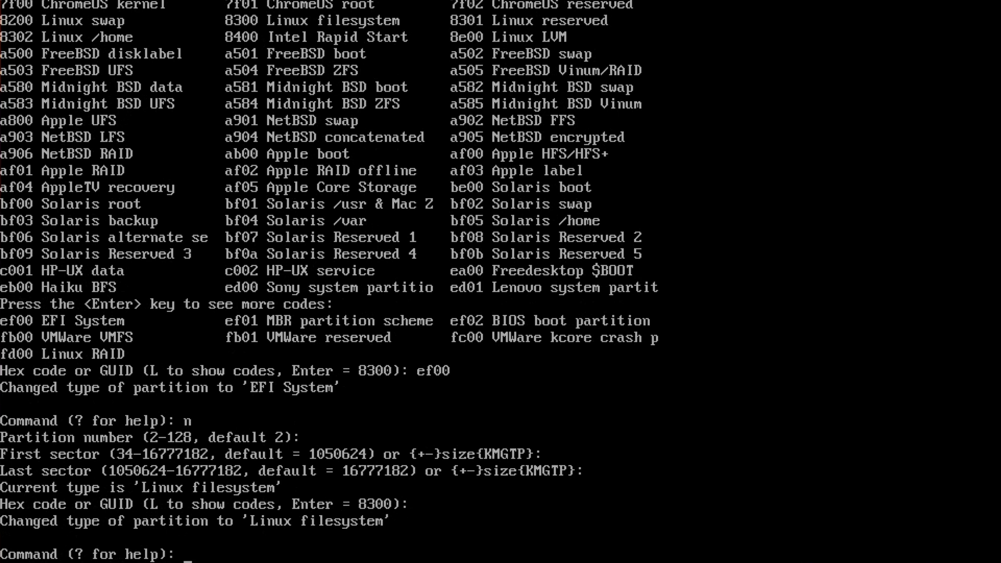
{"action": "type", "text": "w"}
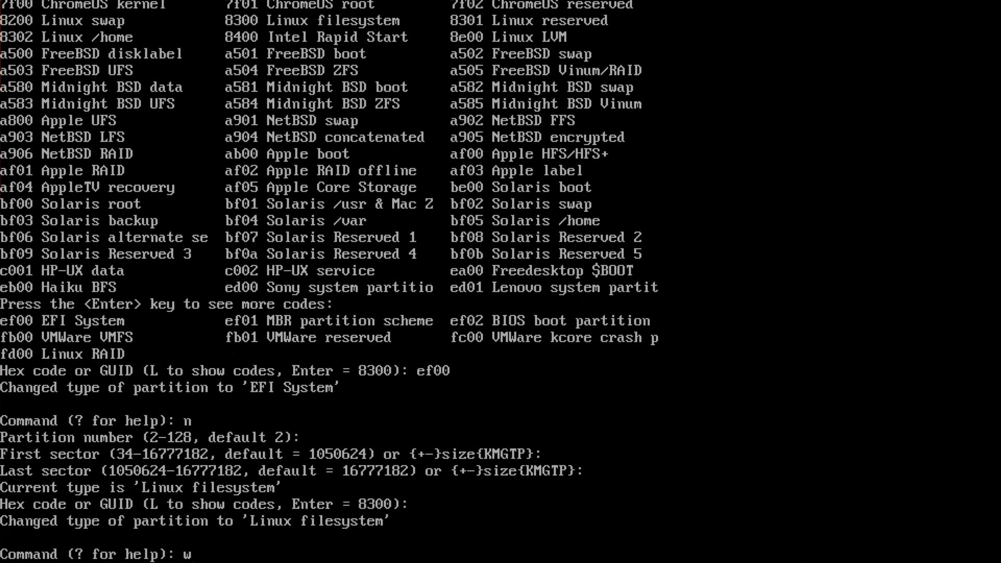
{"action": "key", "text": "Return"}
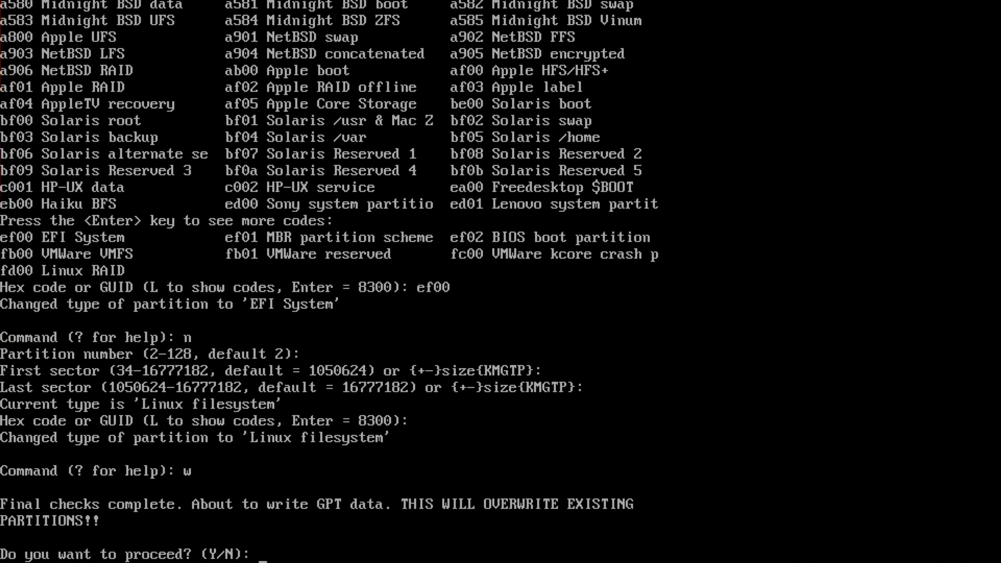
{"action": "type", "text": "y"}
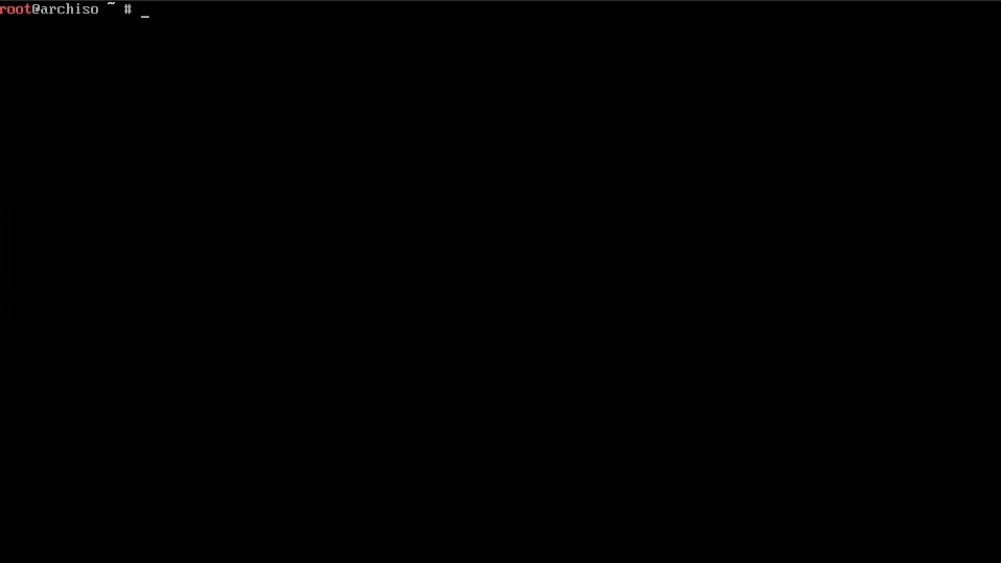
Step: List the partitions with fdisk -l, then begin typing the mkfs.vfat -F32 command
{"action": "type", "text": "f"}
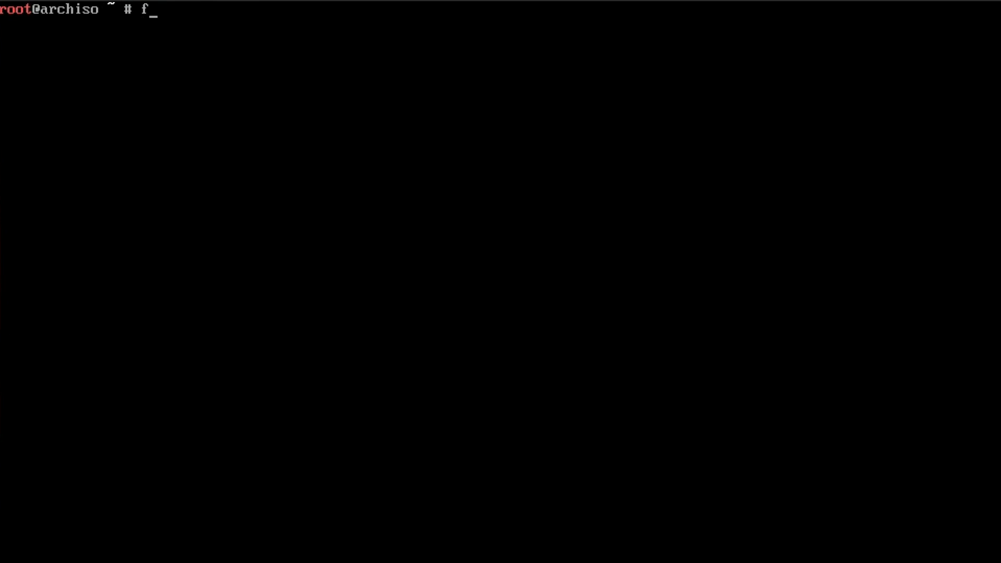
{"action": "type", "text": "disk"}
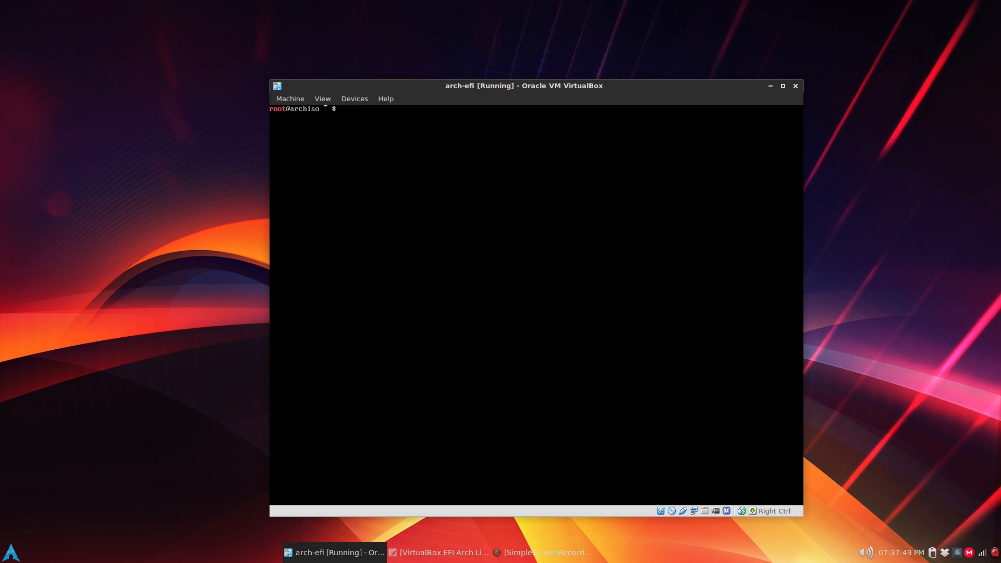
{"action": "type", "text": "mkfs.vat -F3"}
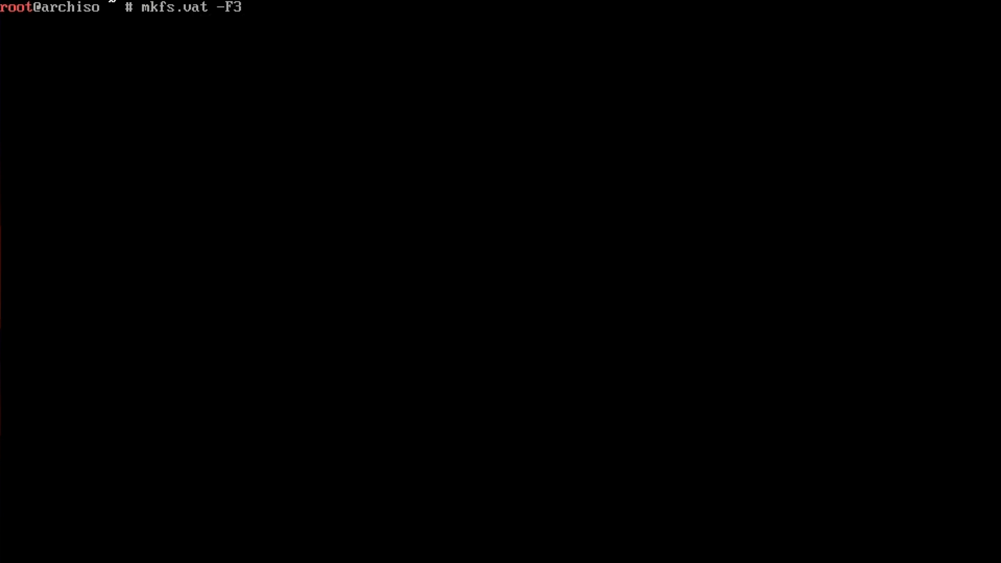
Step: Format /dev/sda1 as FAT32 with mkfs.vfat -F32, fixing the misspelled command name
{"action": "type", "text": "2 /"}
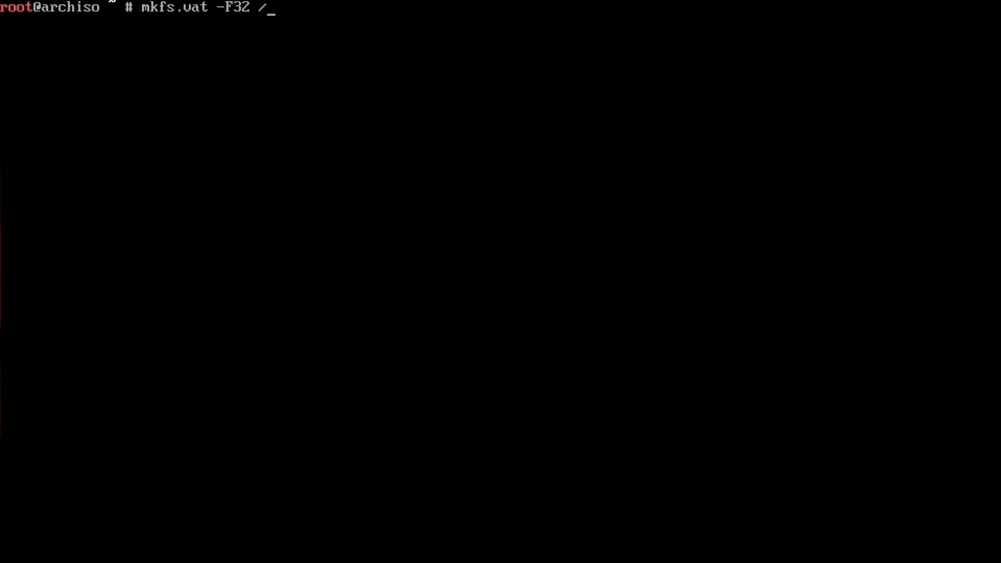
{"action": "type", "text": "dev/sda"}
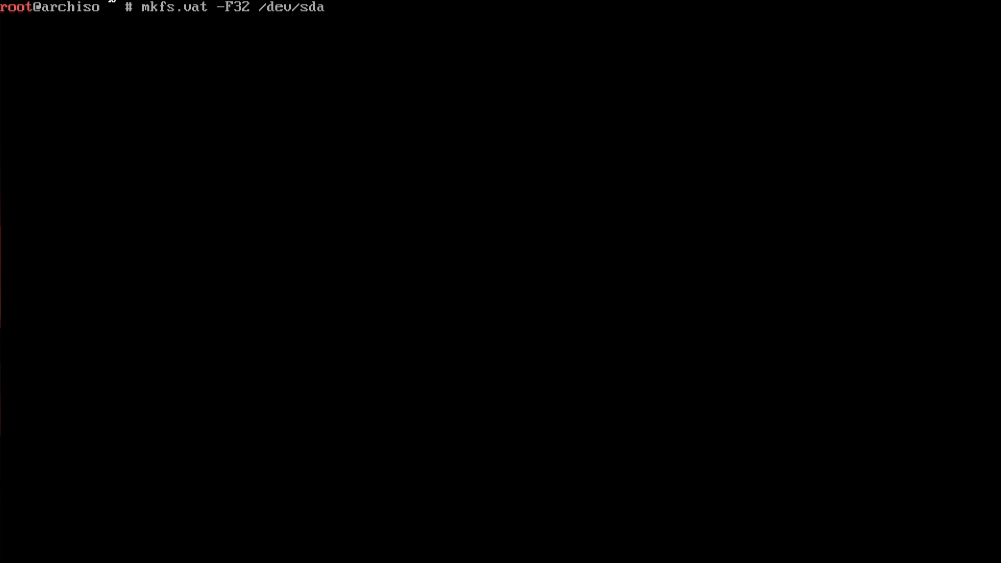
{"action": "key", "text": "Return"}
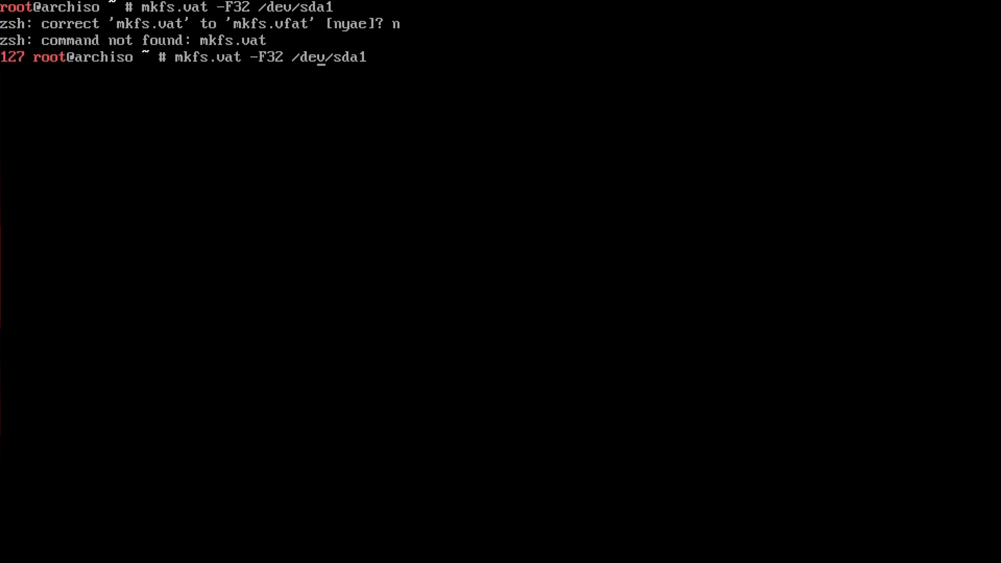
{"action": "key", "text": "Left"}
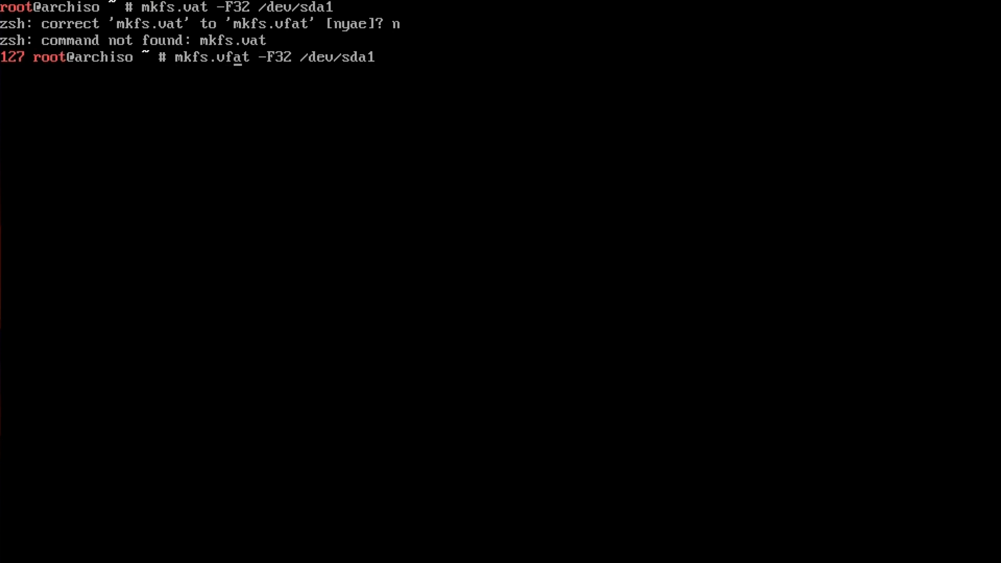
{"action": "key", "text": "Return"}
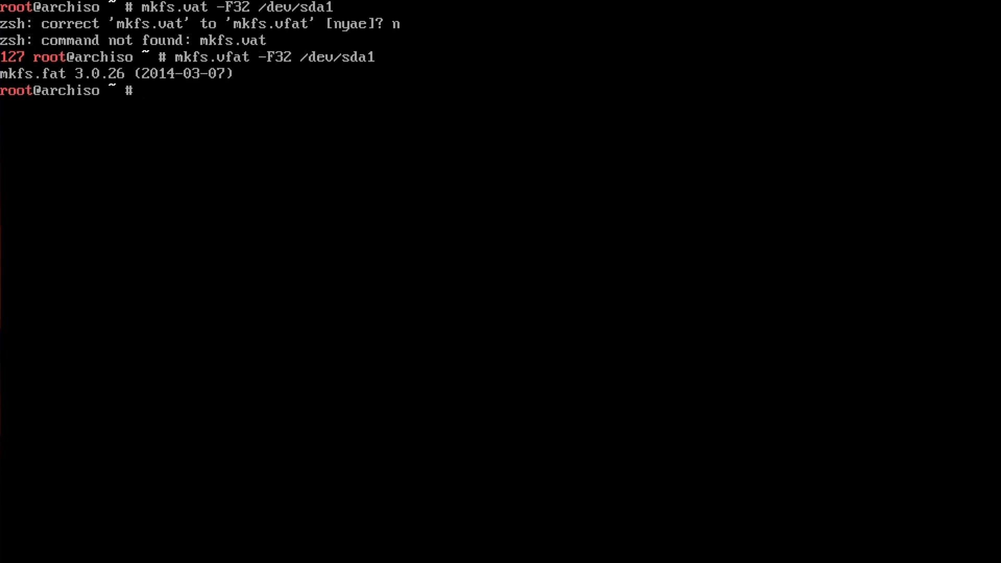
Step: Format /dev/sda2 as ext4 with mkfs.ext4
{"action": "type", "text": "mkfs."}
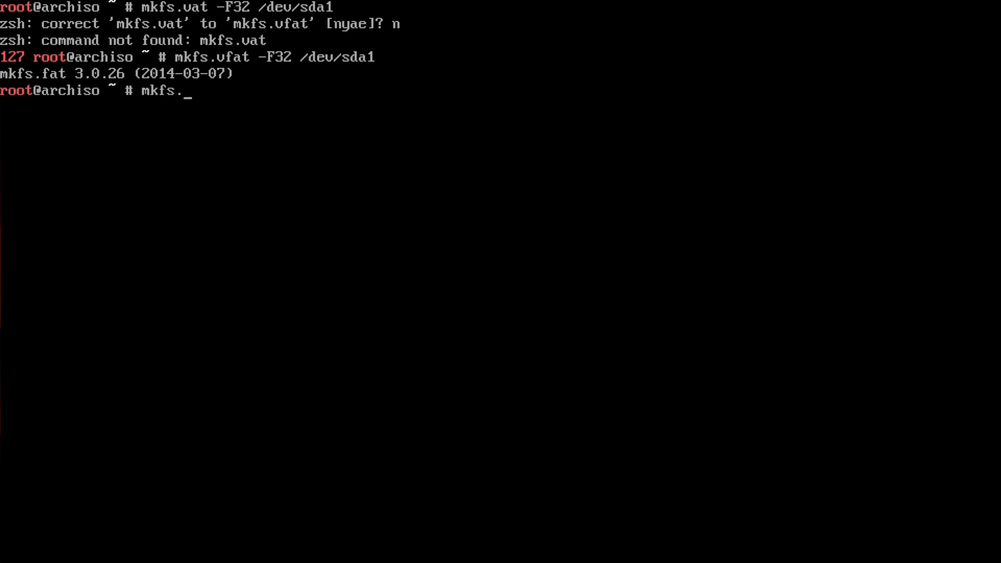
{"action": "type", "text": "ext"}
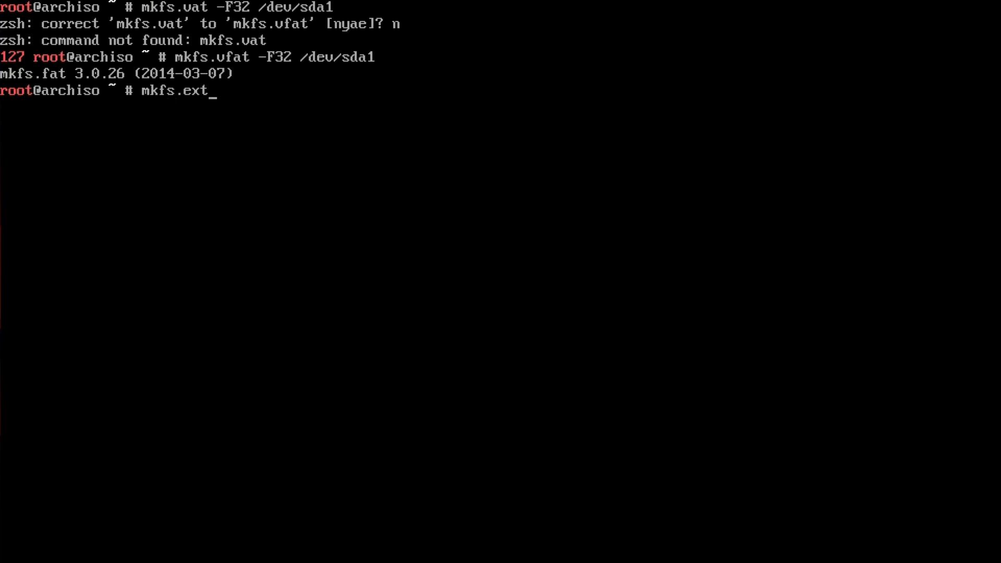
{"action": "type", "text": "4 /de"}
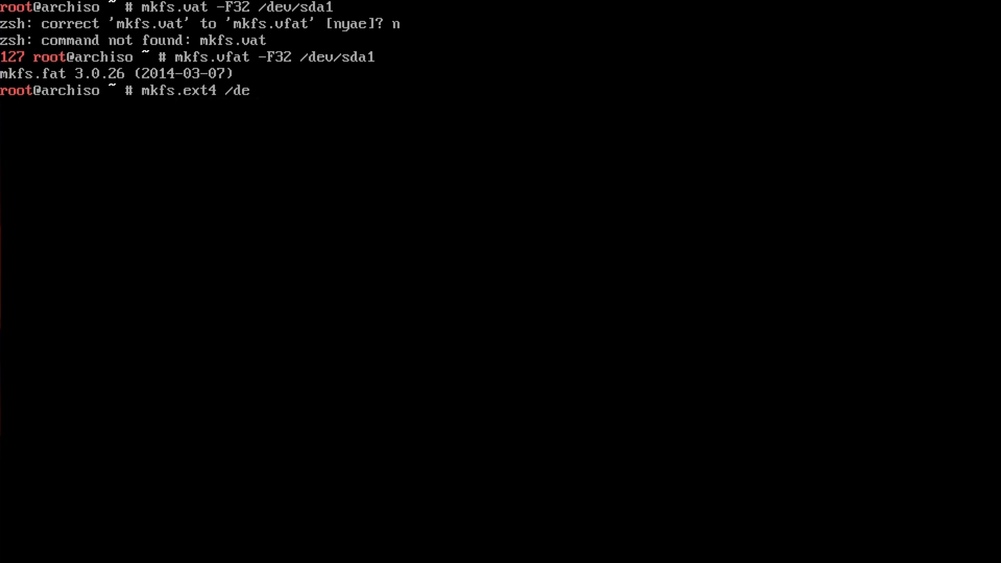
{"action": "type", "text": "v/s"}
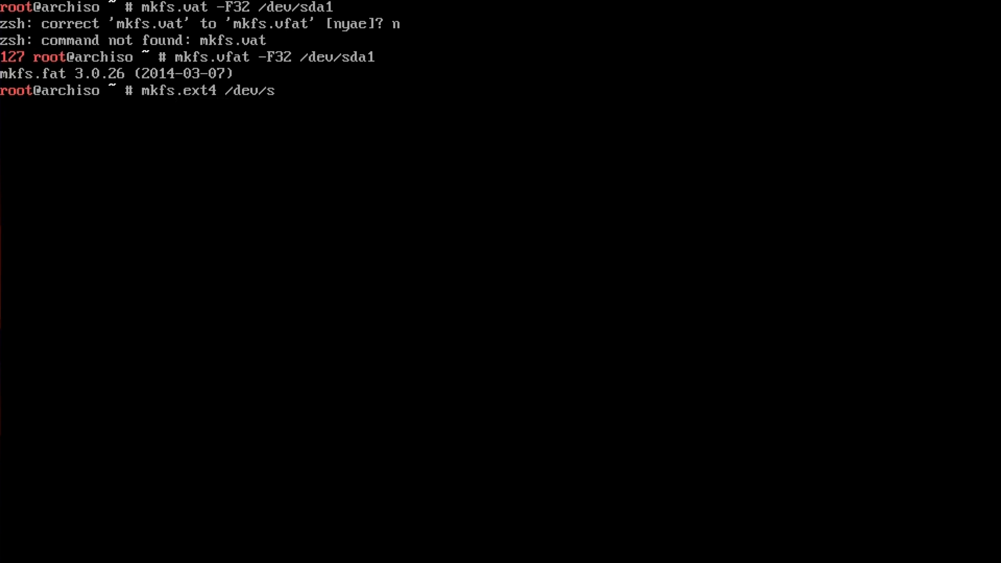
{"action": "type", "text": "da2"}
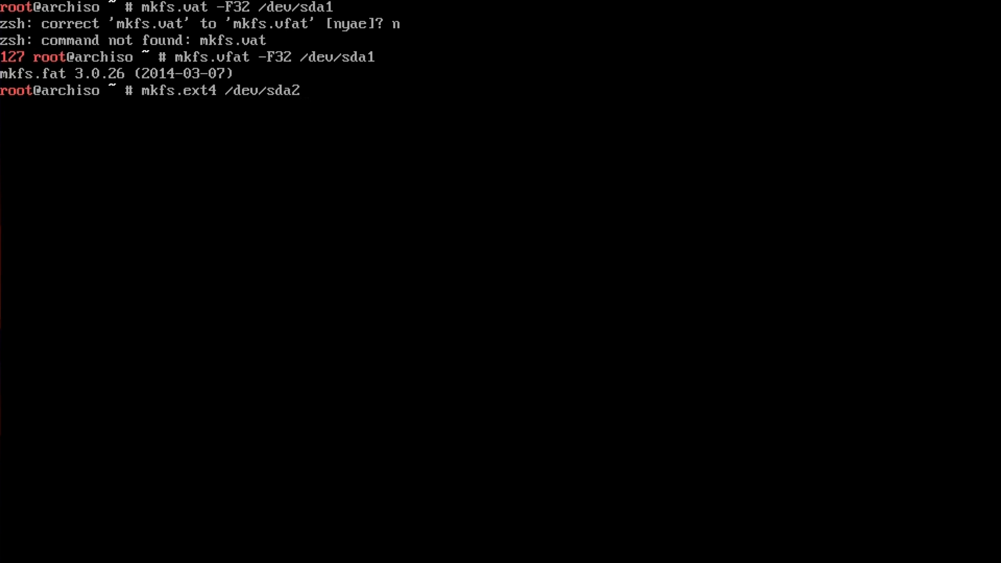
{"action": "key", "text": "Return"}
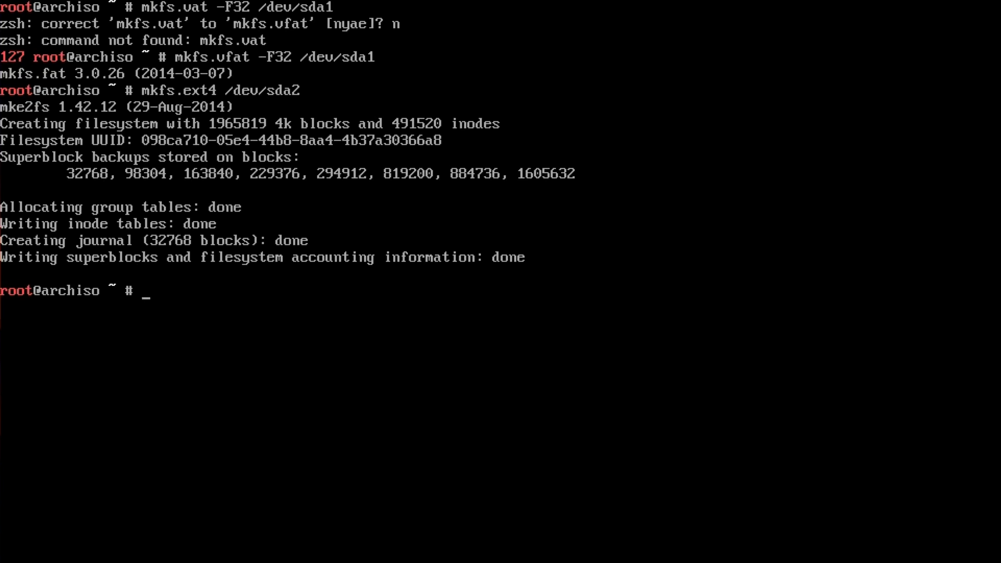
Step: Mount /dev/sda2 at /mnt
{"action": "type", "text": "m"}
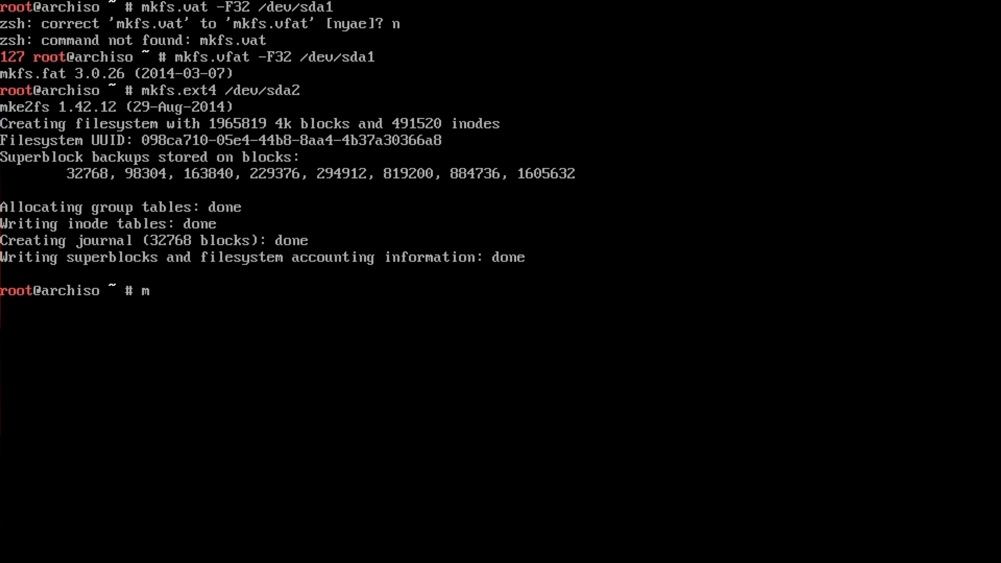
{"action": "type", "text": "ount"}
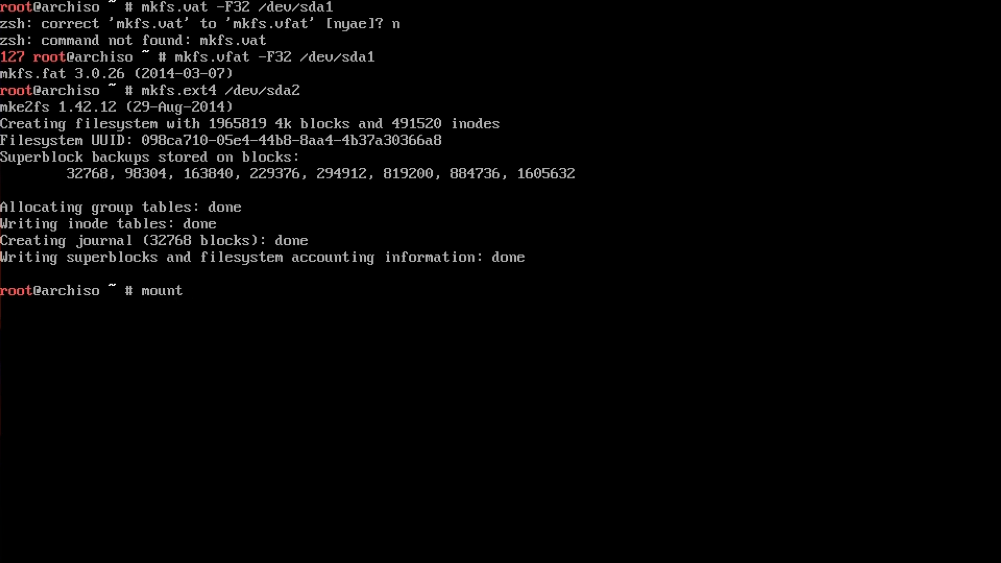
{"action": "type", "text": "/dev/"}
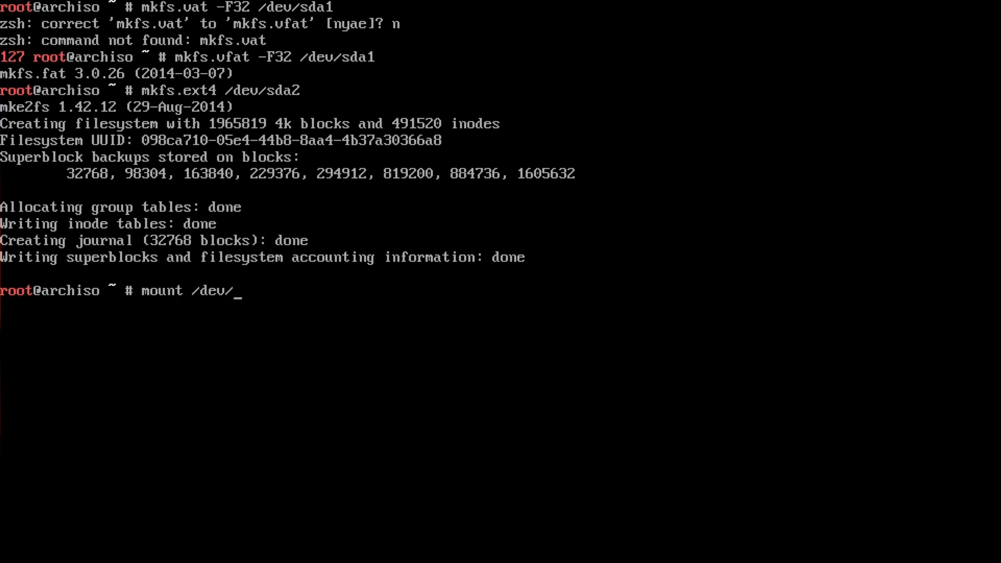
{"action": "type", "text": "sda2"}
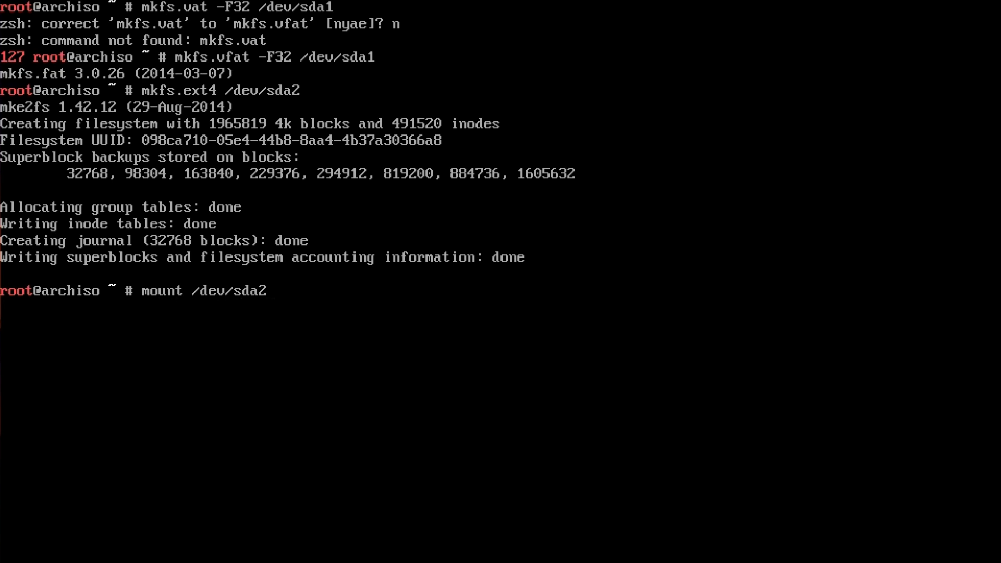
{"action": "type", "text": "/m"}
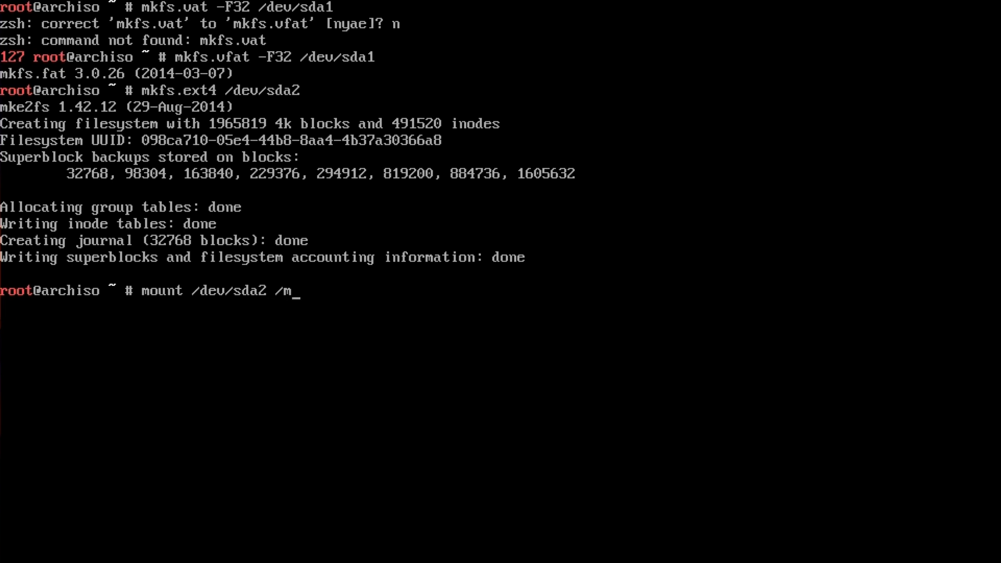
{"action": "key", "text": "Return"}
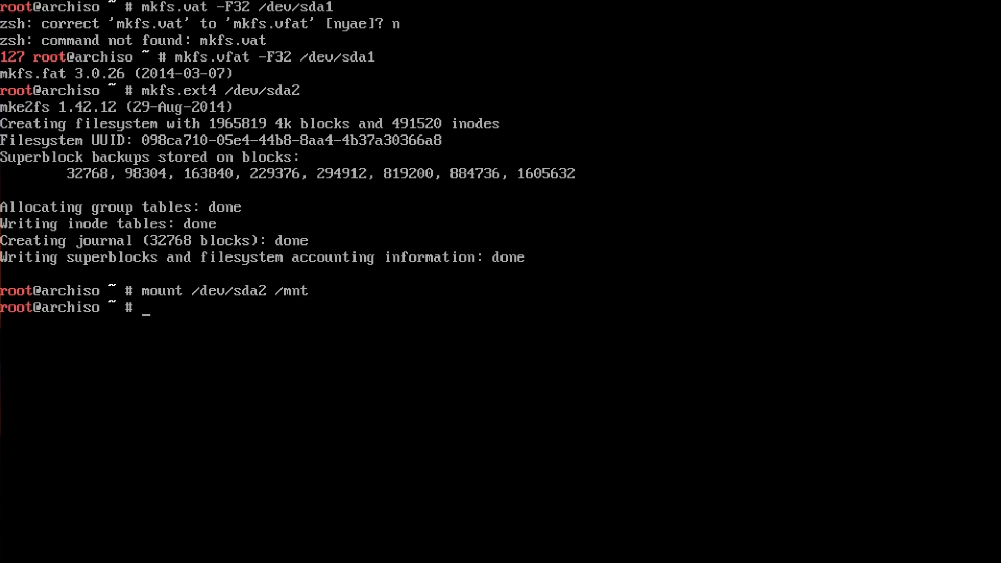
Step: Create the /mnt/boot directory
{"action": "type", "text": "mkd"}
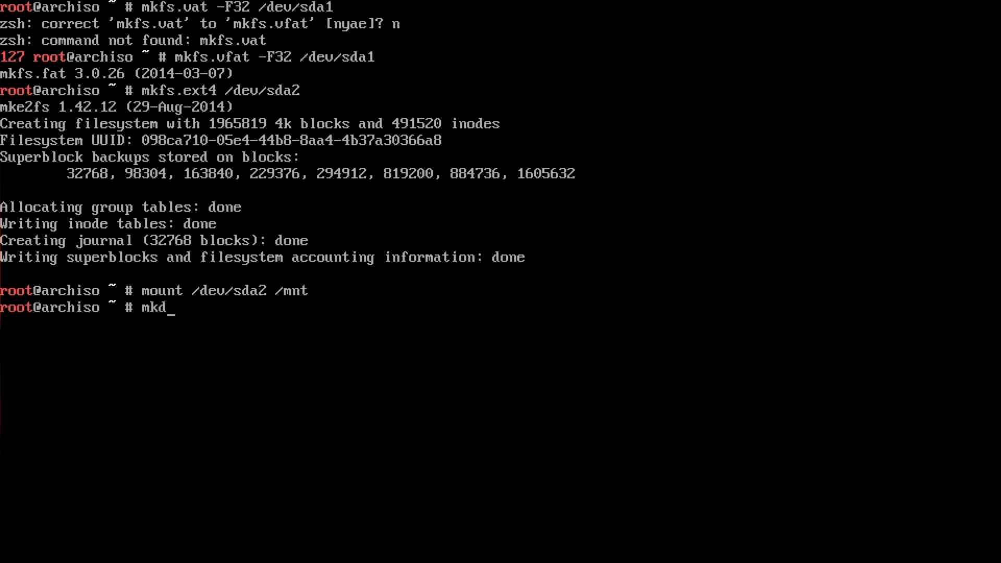
{"action": "type", "text": "i"}
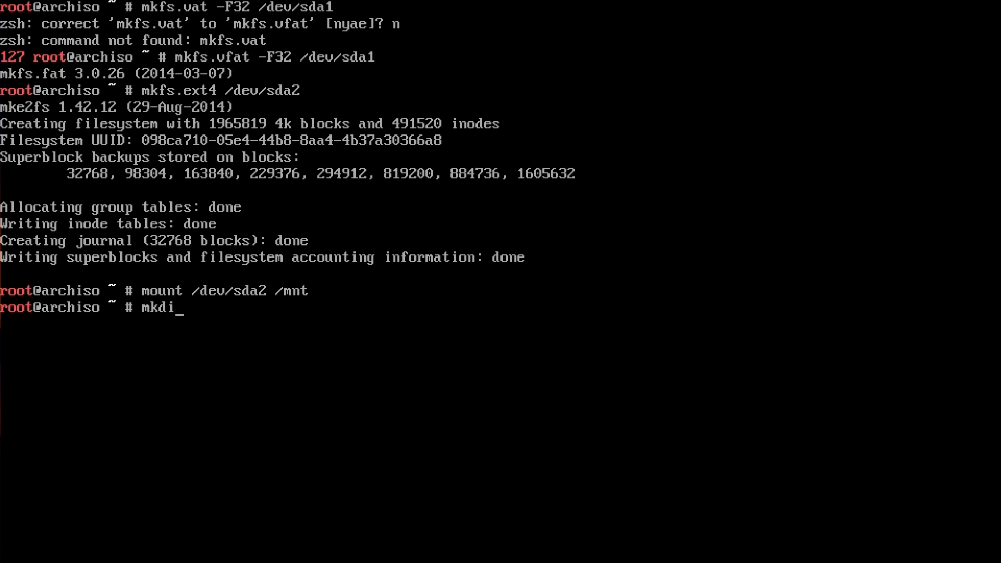
{"action": "type", "text": "r /mnt"}
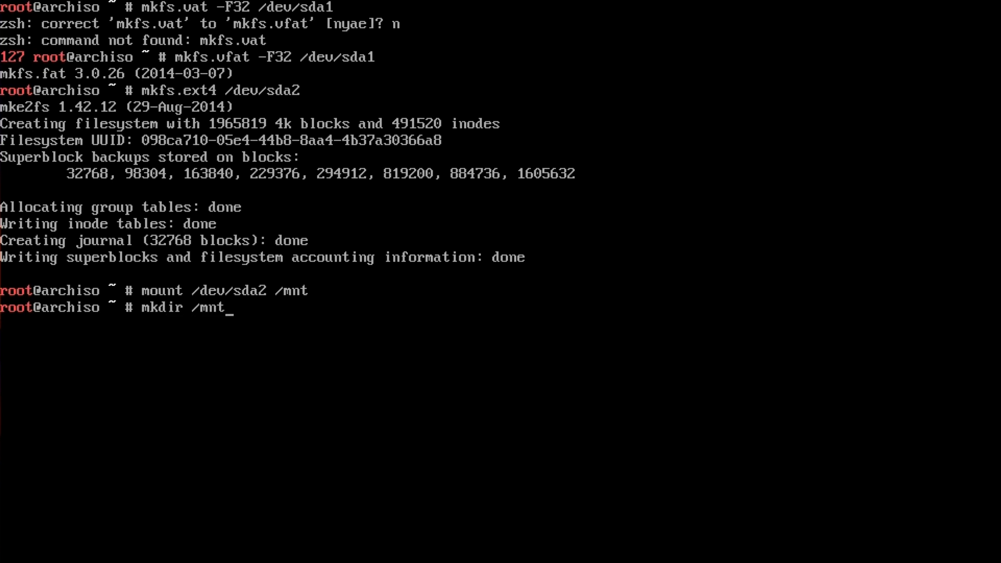
{"action": "type", "text": "/boo"}
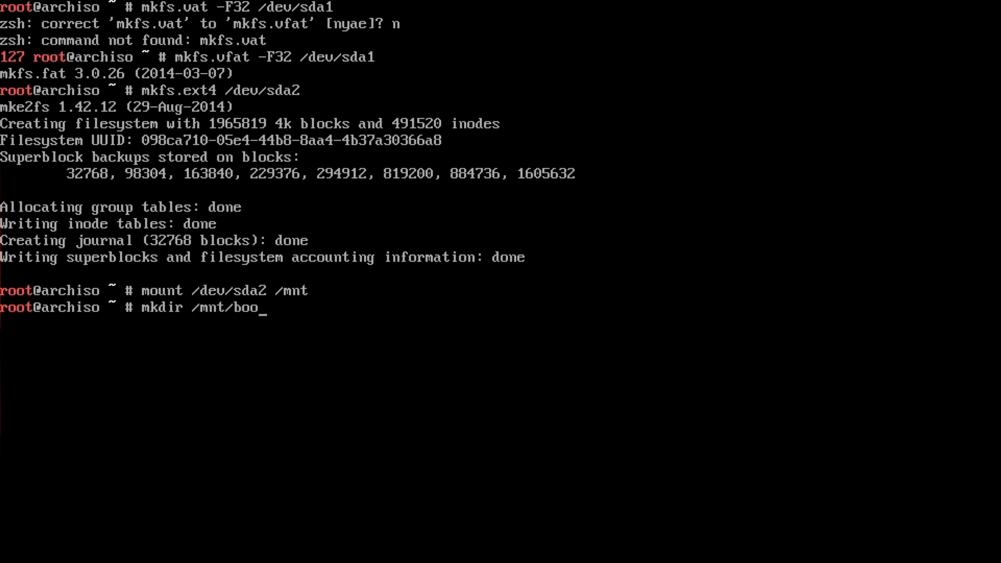
{"action": "key", "text": "Return"}
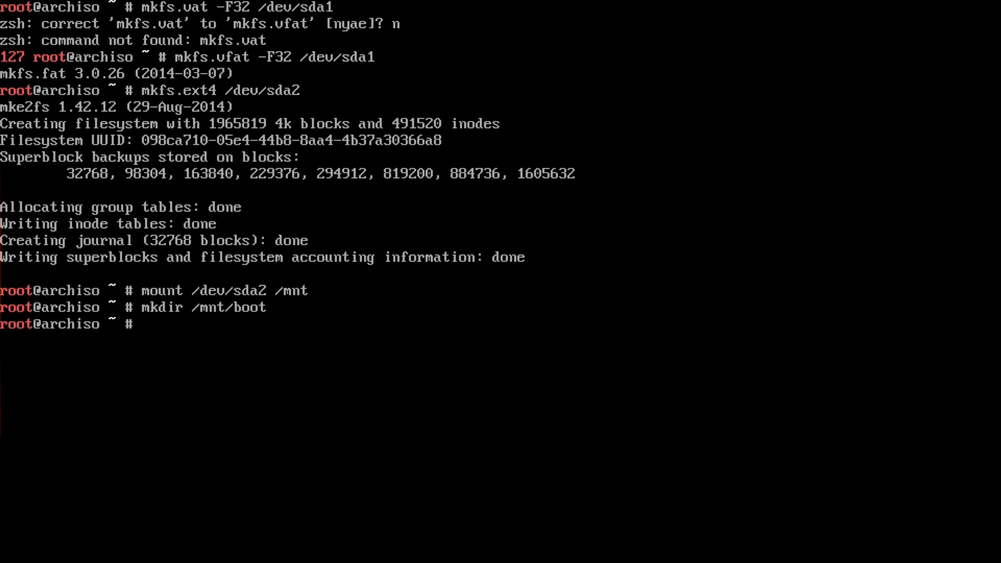
Step: Mount /dev/sda1 at /mnt/boot, correcting the partition number, and list the result
{"action": "type", "text": "mount /dev/sda2 /mnt"}
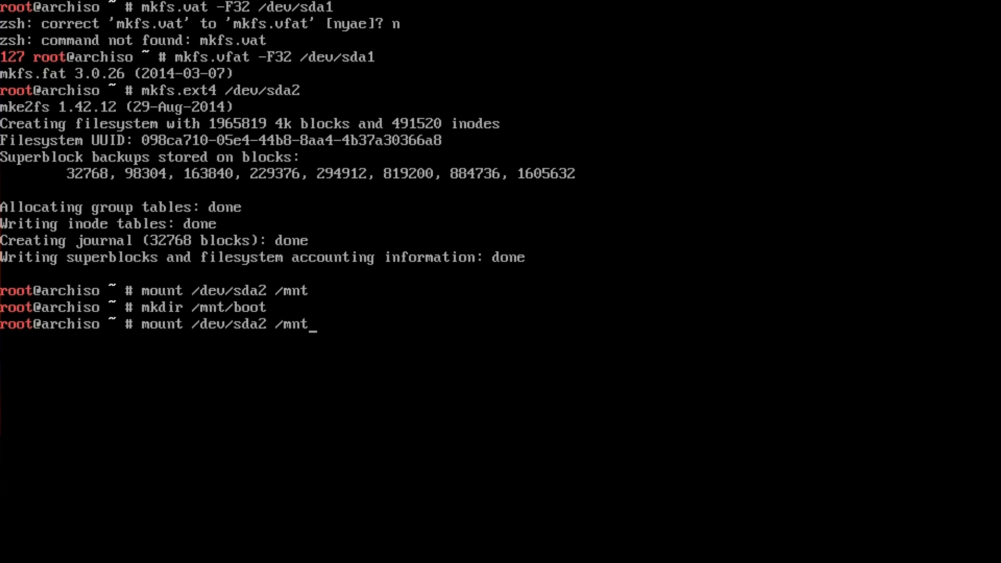
{"action": "type", "text": "/"}
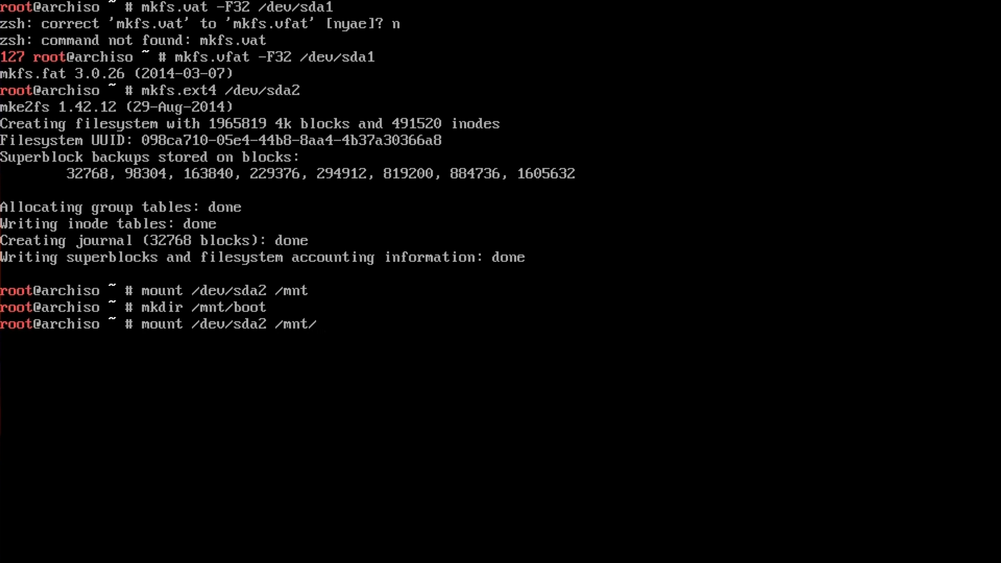
{"action": "type", "text": "boot"}
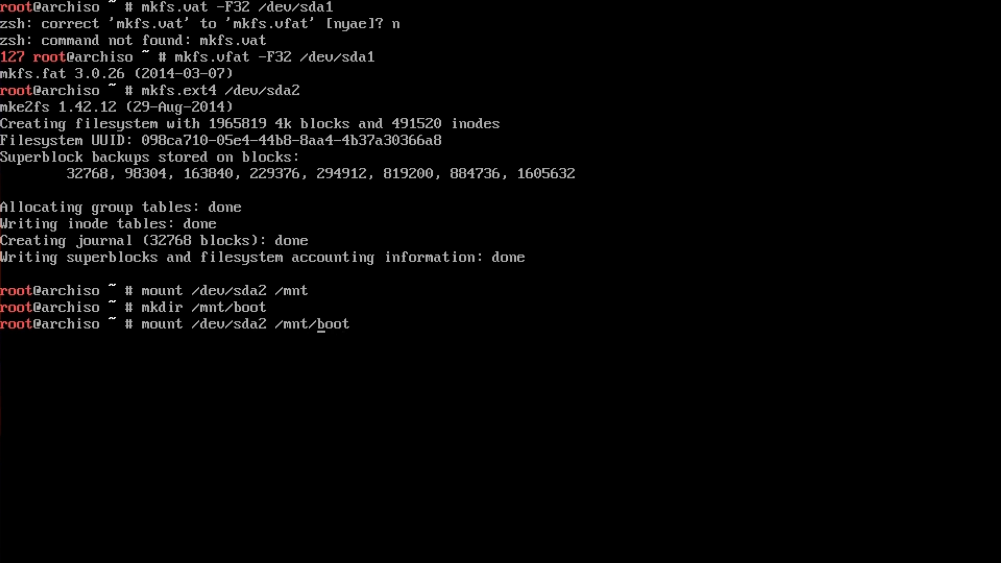
{"action": "key", "text": "BackSpace"}
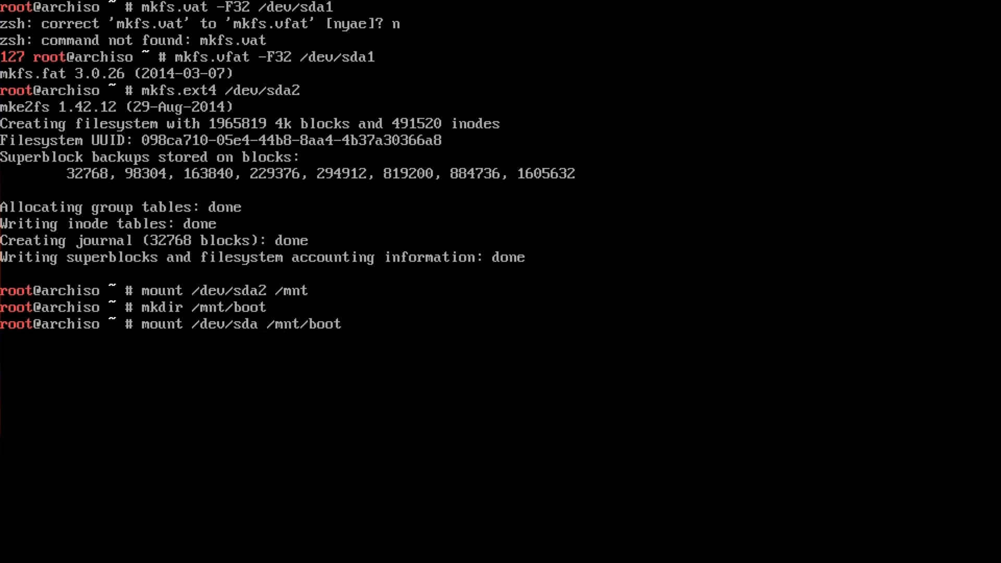
{"action": "type", "text": "1"}
{"action": "key", "text": "Return"}
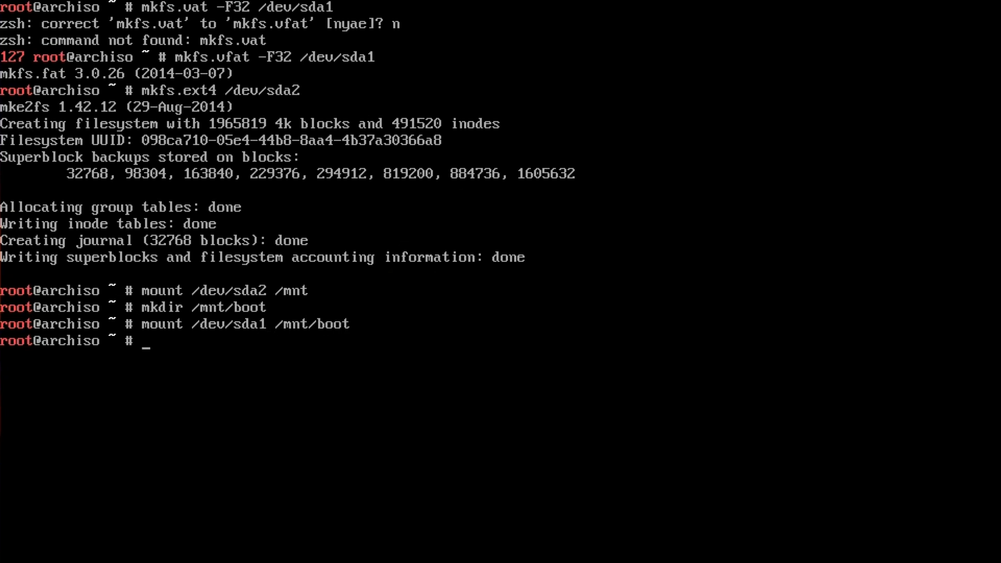
{"action": "type", "text": "ls"}
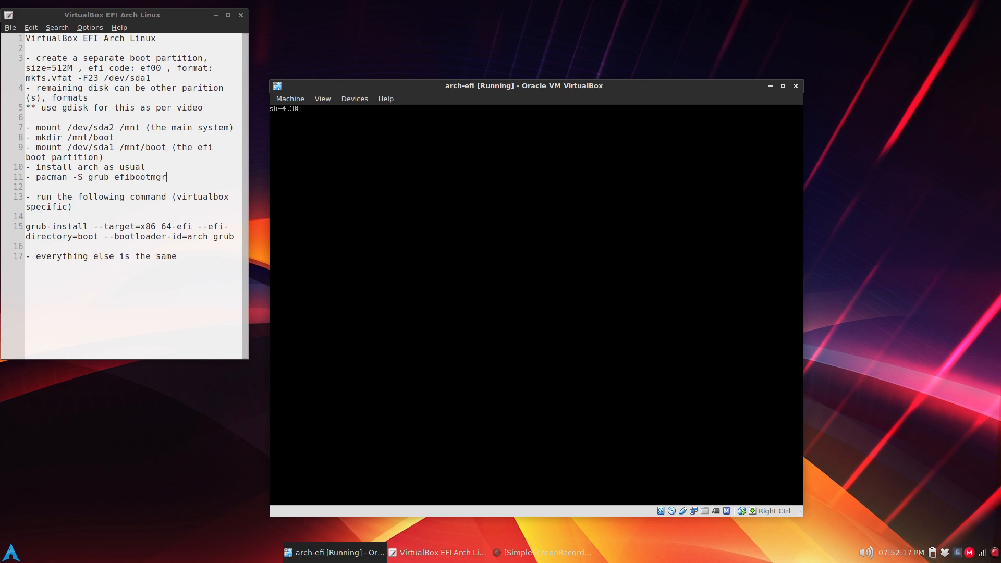
Step: Install the grub and efibootmgr packages with pacman -S
{"action": "type", "text": "pacman -S gr"}
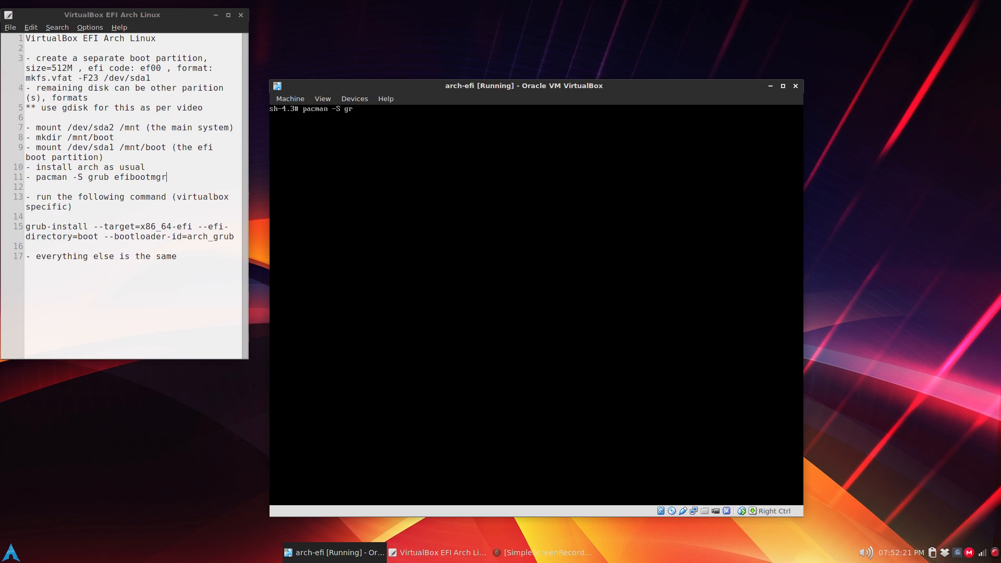
{"action": "type", "text": "ub efibootmg"}
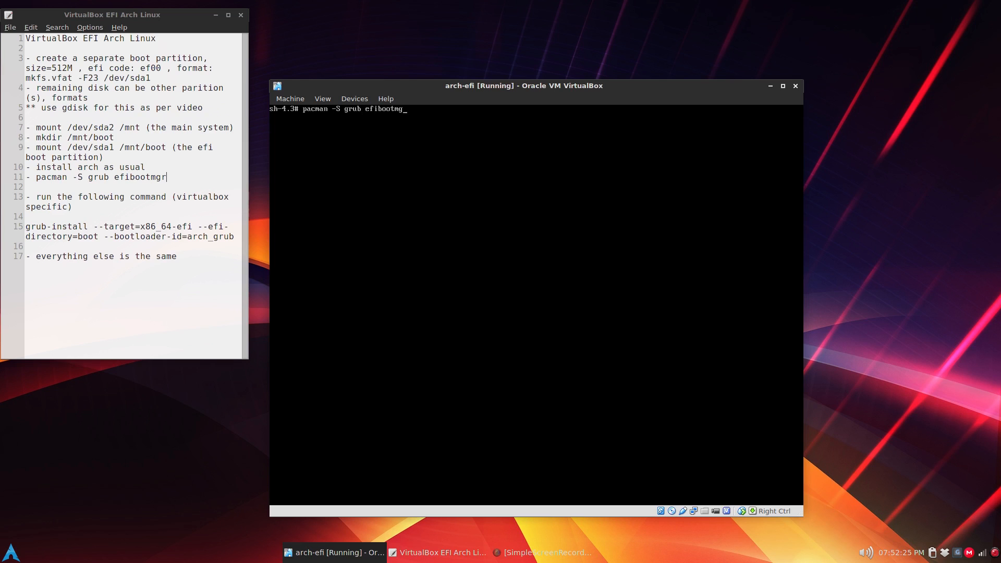
{"action": "key", "text": "Return"}
{"action": "type", "text": "grub-install --target=x86_64-efi --efi-directory=boot --bootloader-id=arch_grub"}
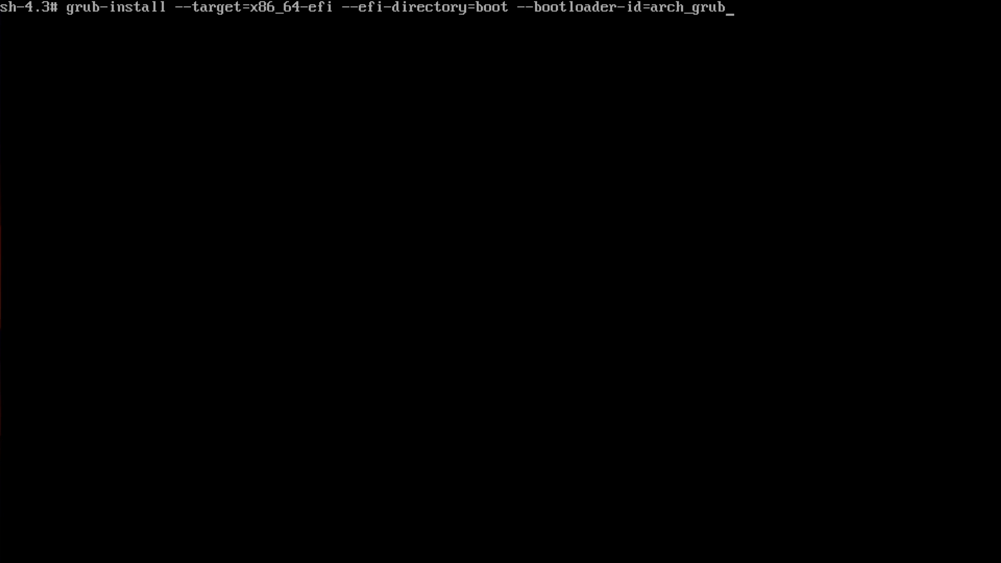
Step: Run grub-install for x86_64-efi into the boot directory with bootloader id arch_grub
{"action": "key", "text": "Return"}
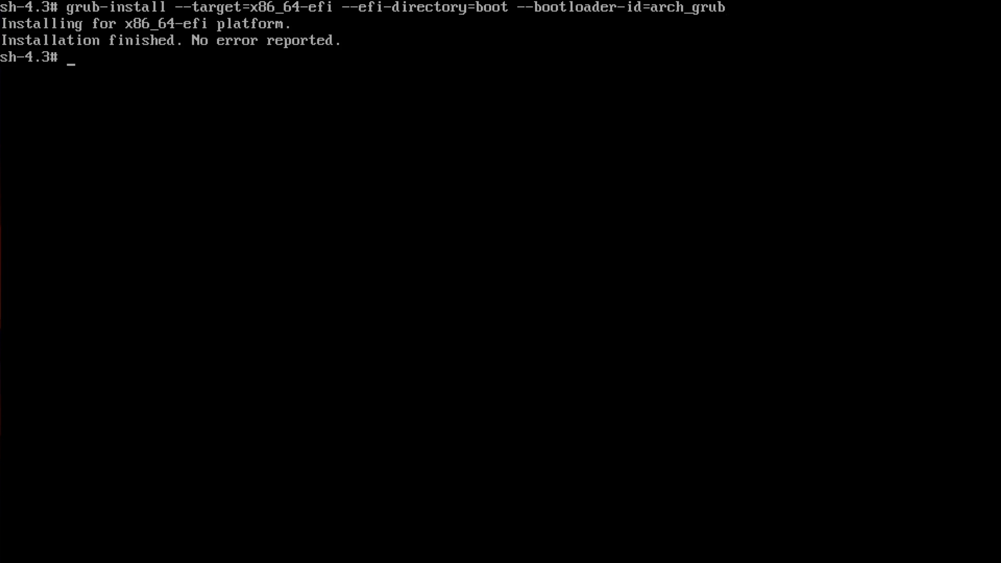
{"action": "type", "text": "gru"}
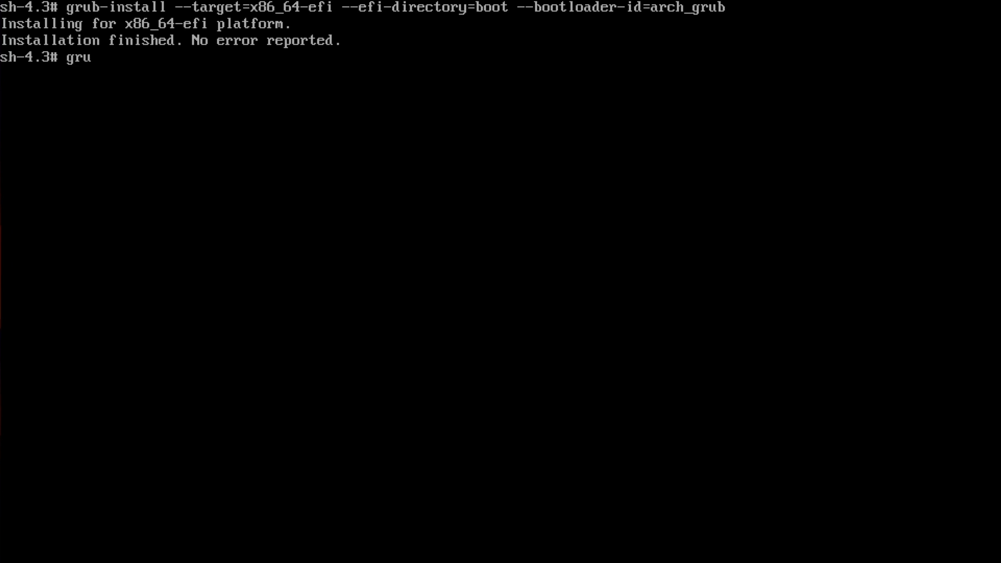
Step: Run grub-mkconfig -o /boot/grub/grub.cfg to generate the GRUB configuration
{"action": "type", "text": "b-mk"}
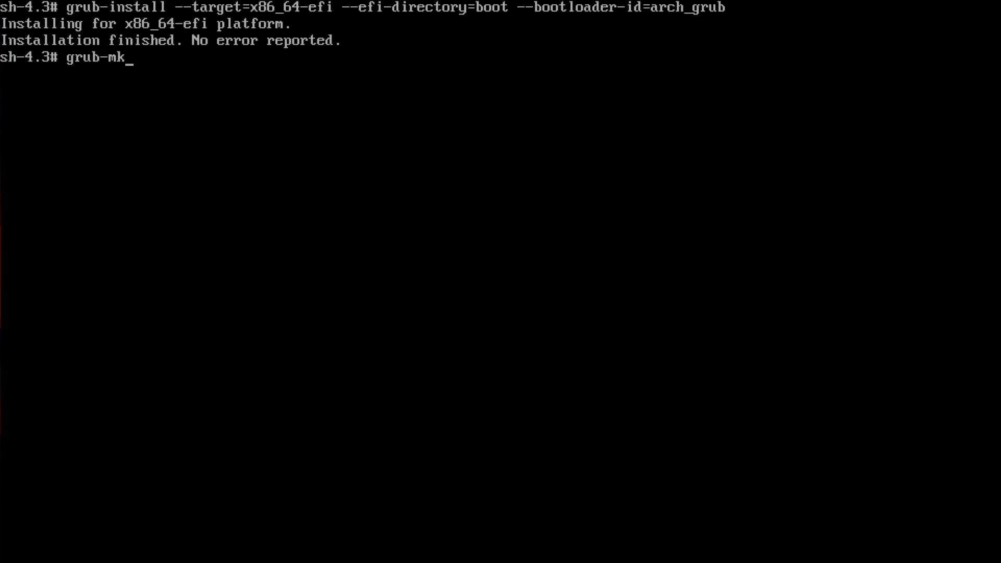
{"action": "type", "text": "config"}
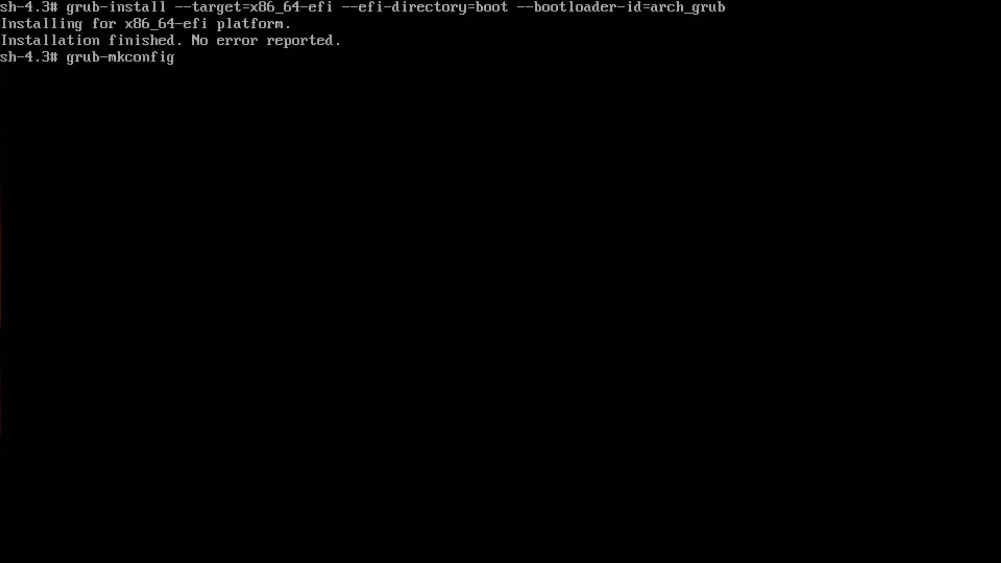
{"action": "type", "text": "-o /bo"}
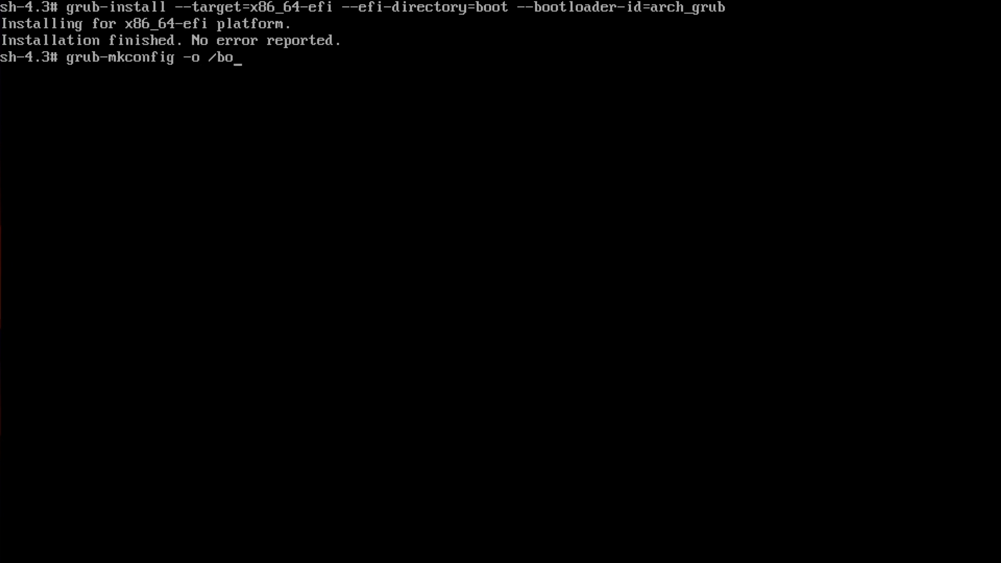
{"action": "type", "text": "ot/grub/"}
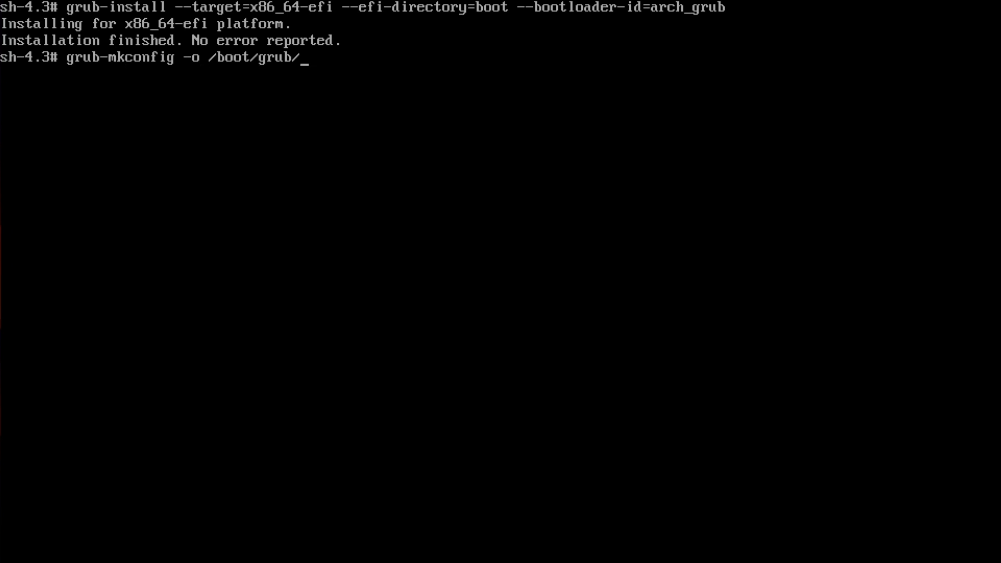
{"action": "type", "text": "grub.cfg"}
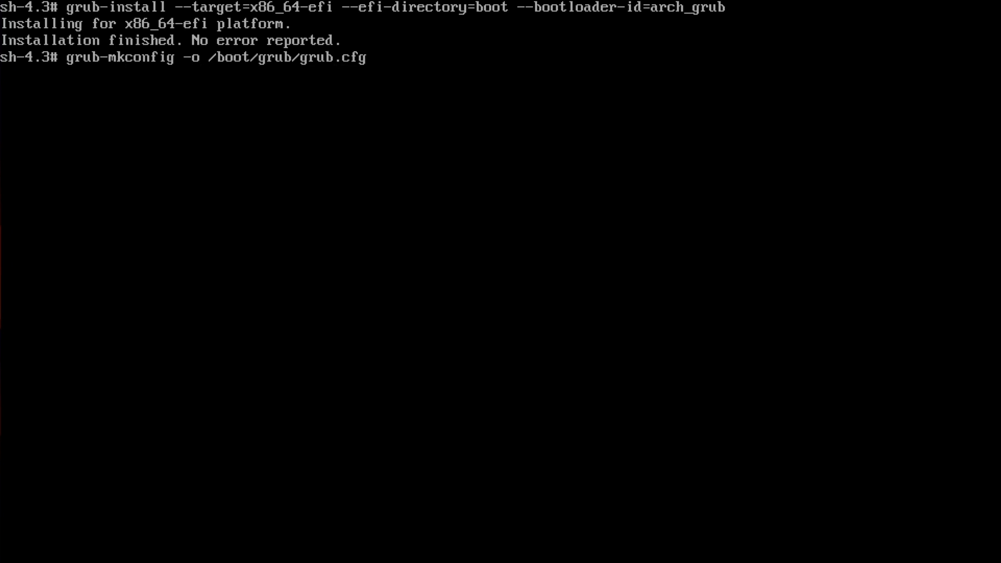
{"action": "key", "text": "Return"}
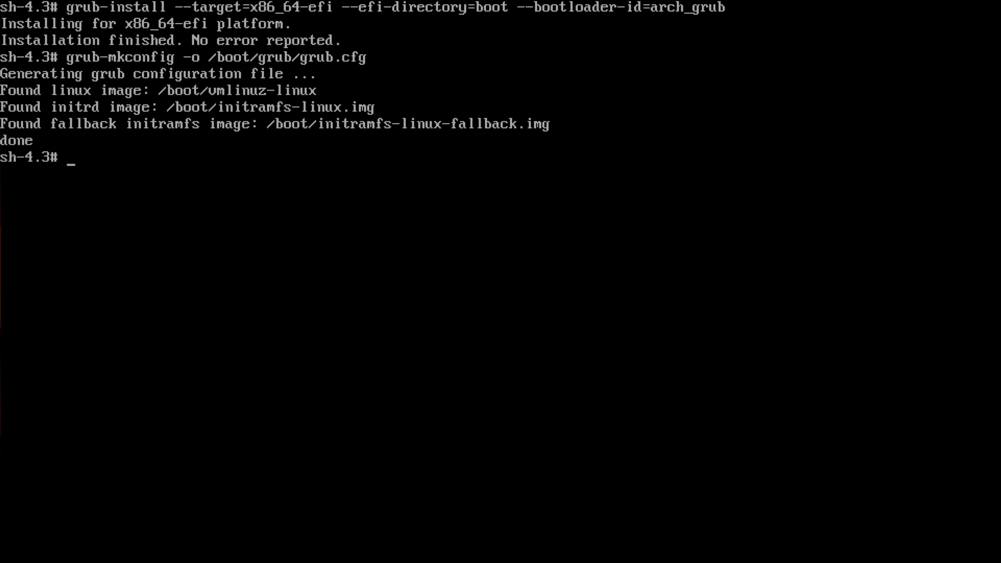
{"action": "type", "text": "m"}
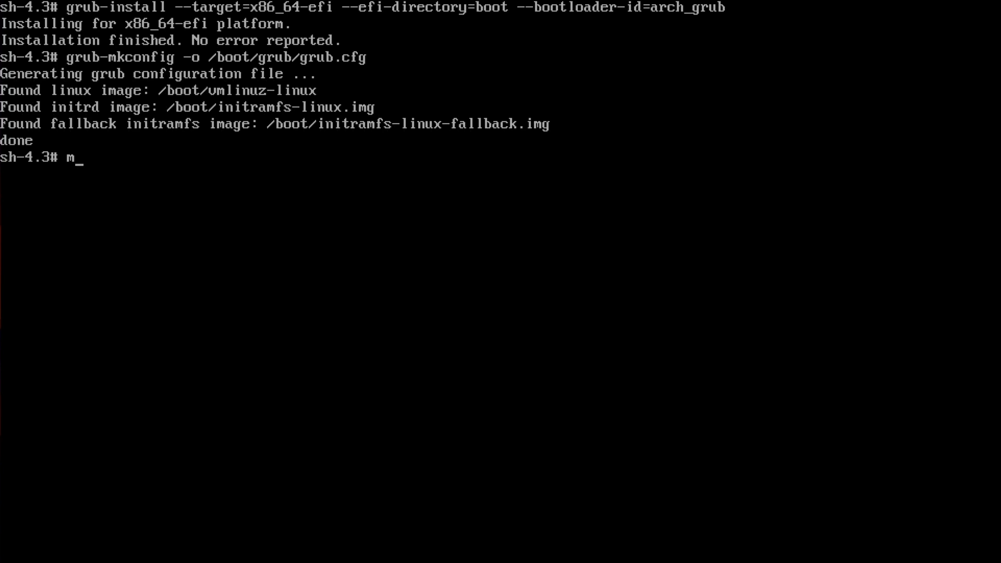
Step: Run mkinitcpio -p linux to rebuild both initramfs images, then exit the chroot
{"action": "type", "text": "k"}
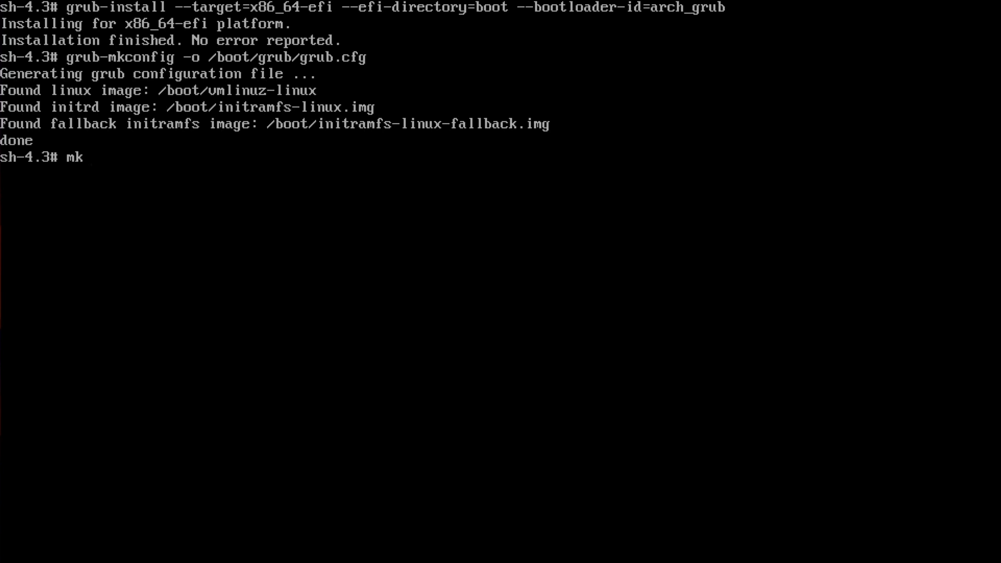
{"action": "type", "text": "initcpio"}
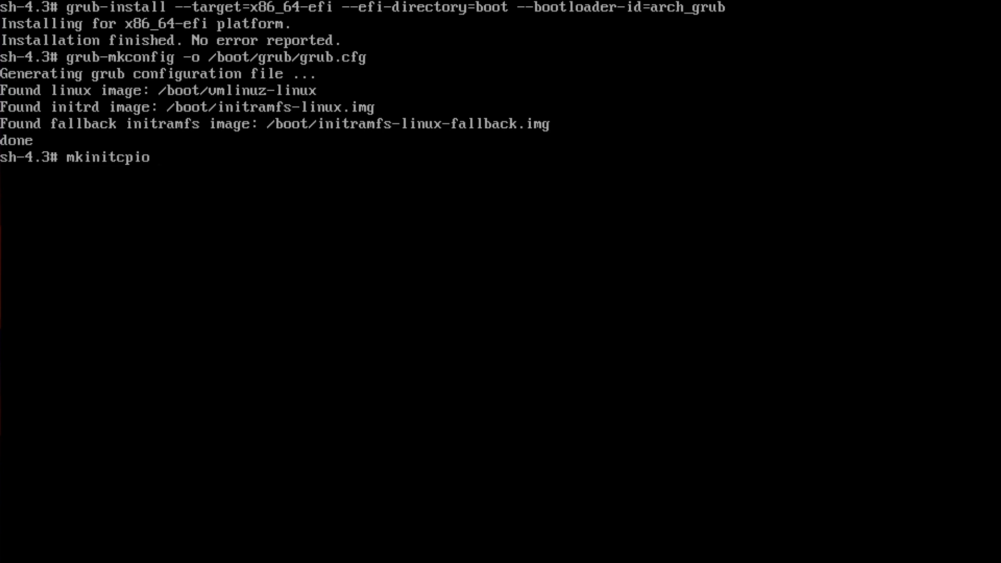
{"action": "type", "text": "-p l"}
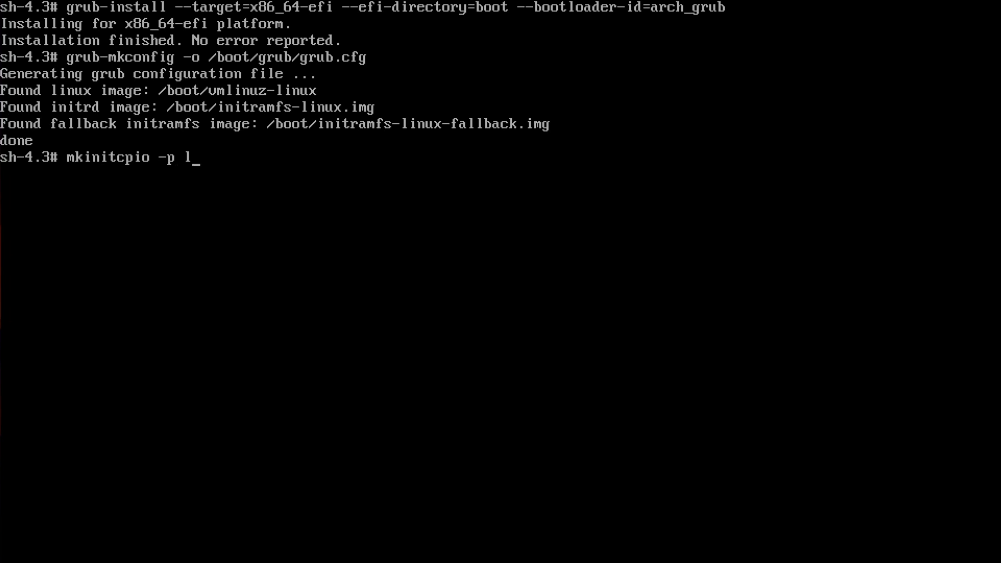
{"action": "key", "text": "Return"}
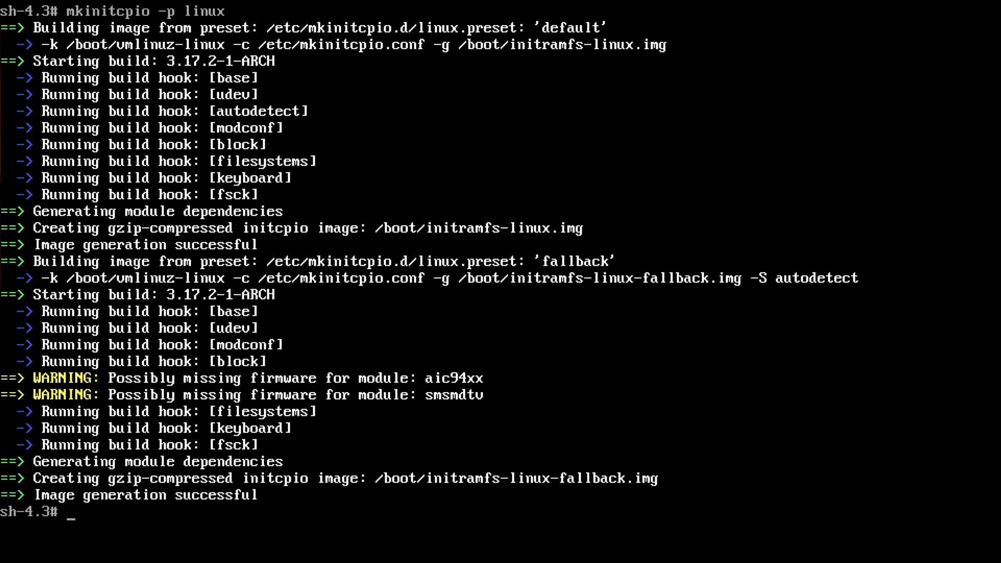
{"action": "type", "text": "exit"}
{"action": "type", "text": "u"}
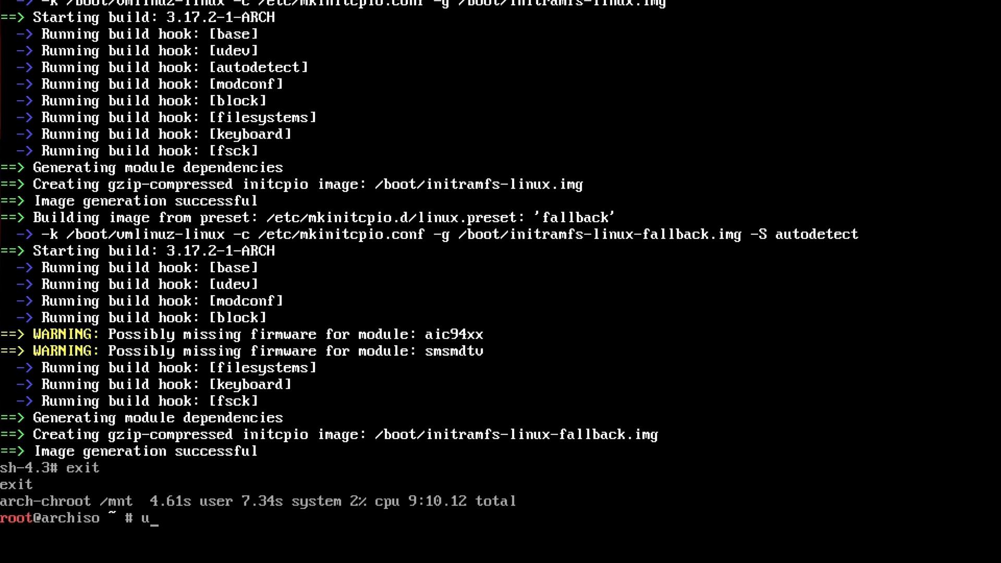
Step: Recursively unmount /mnt with umount /mnt -R and reboot the VM into the GRUB menu
{"action": "type", "text": "mount"}
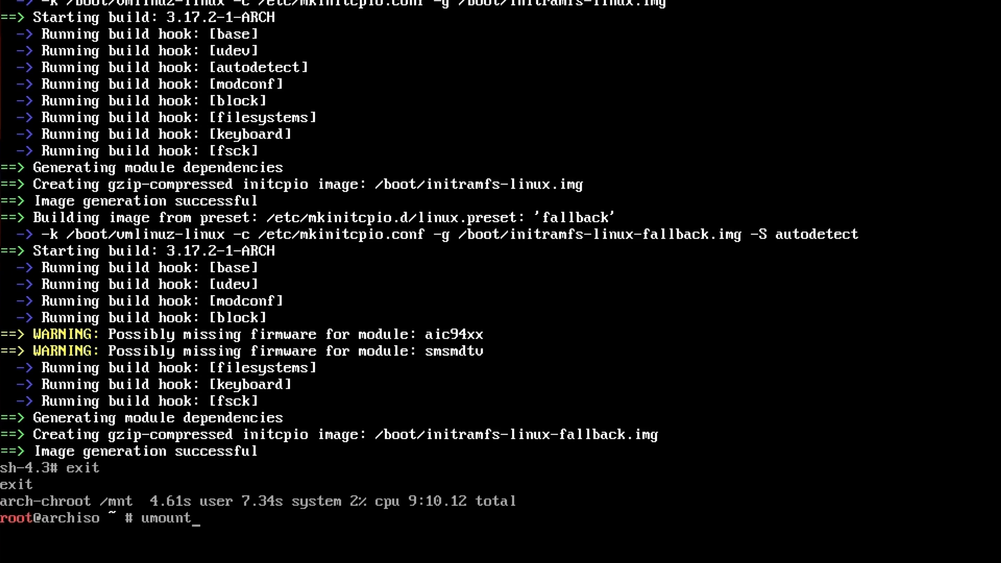
{"action": "type", "text": "/mnt -"}
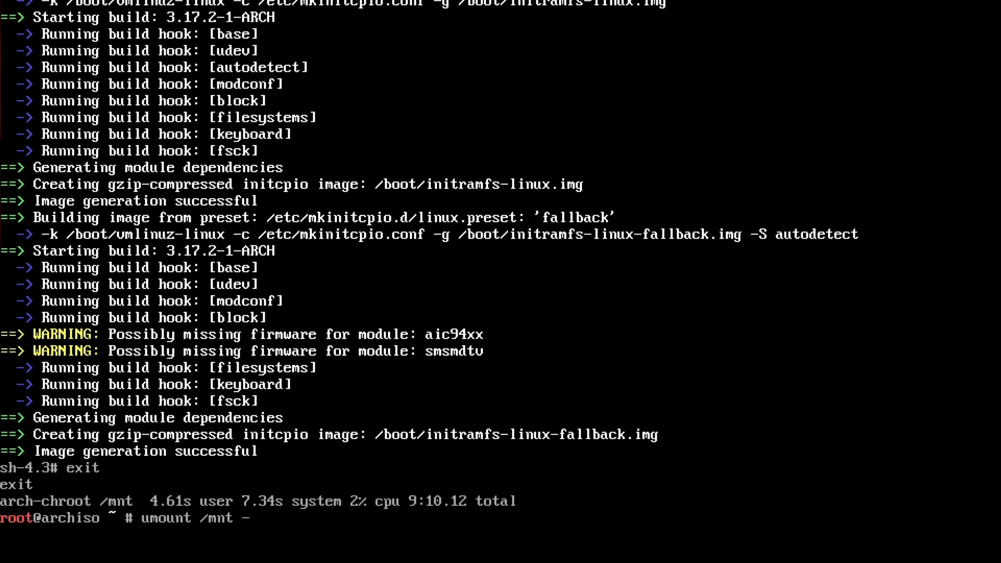
{"action": "type", "text": "R"}
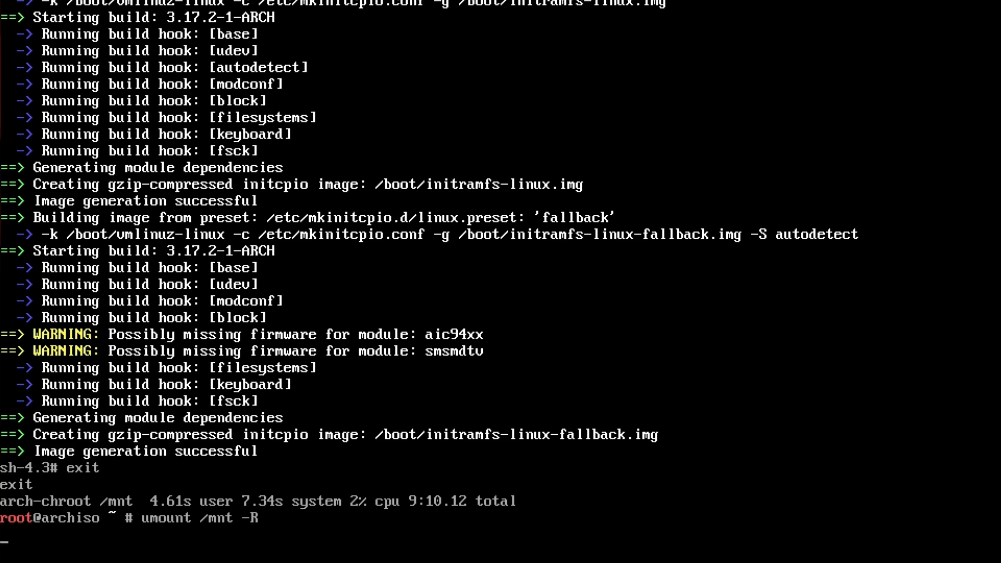
{"action": "key", "text": "Return"}
{"action": "type", "text": "reboot"}
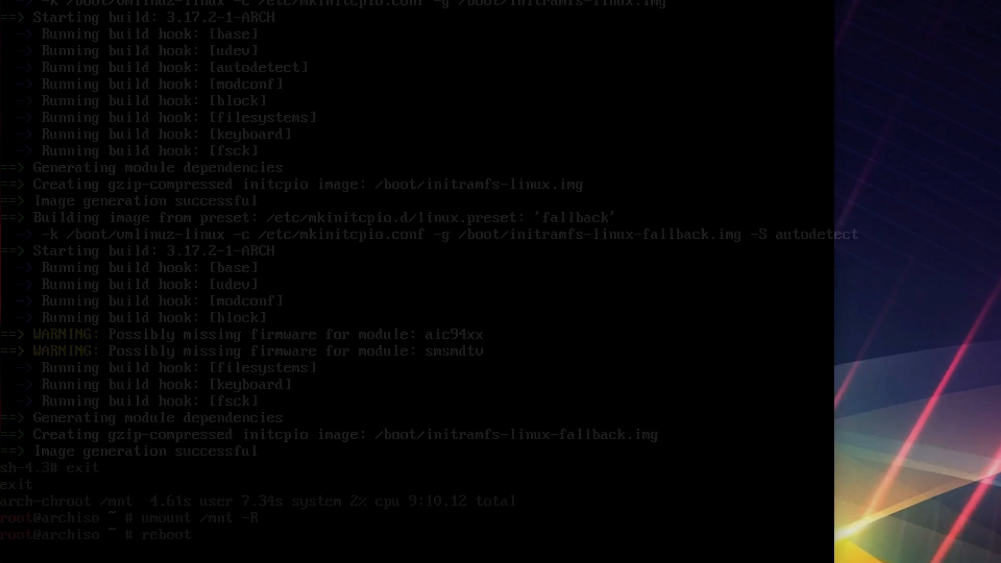
{"action": "key", "text": "Return"}
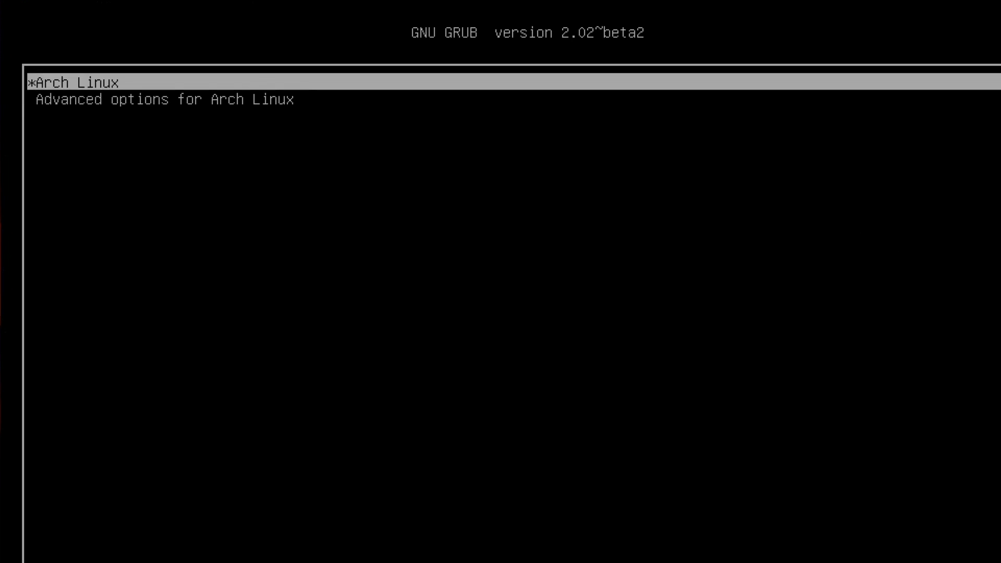
Step: Boot the Arch Linux GRUB entry through to the vbox-efi tty1 login prompt
{"action": "key", "text": "Return"}
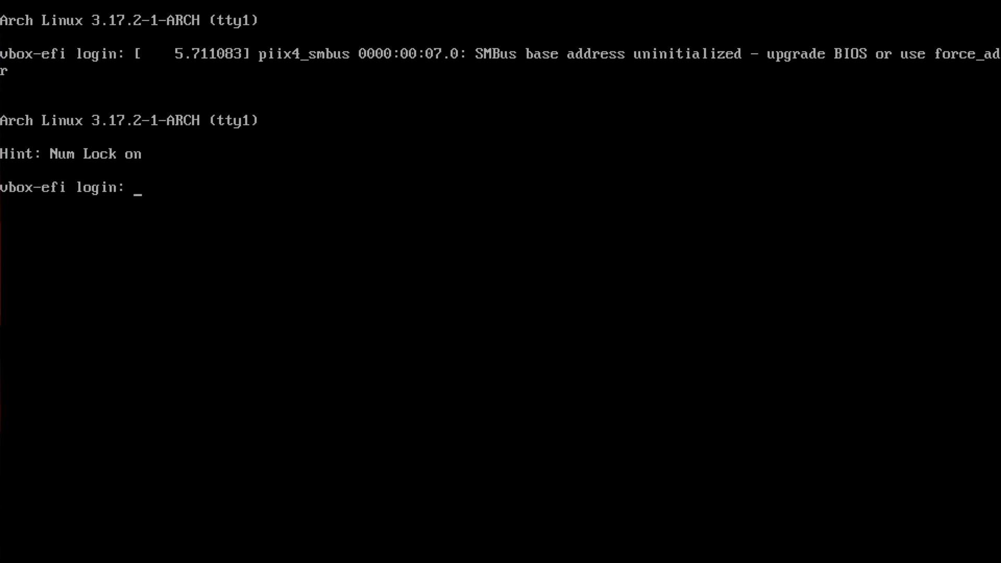
Step: Log in as root and list the contents of /boot
{"action": "type", "text": "root"}
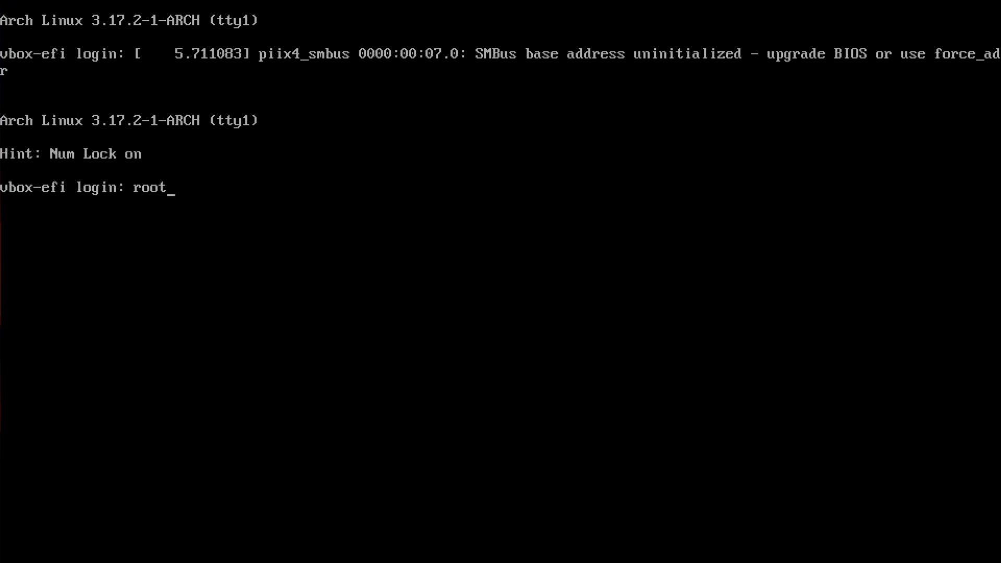
{"action": "key", "text": "Return"}
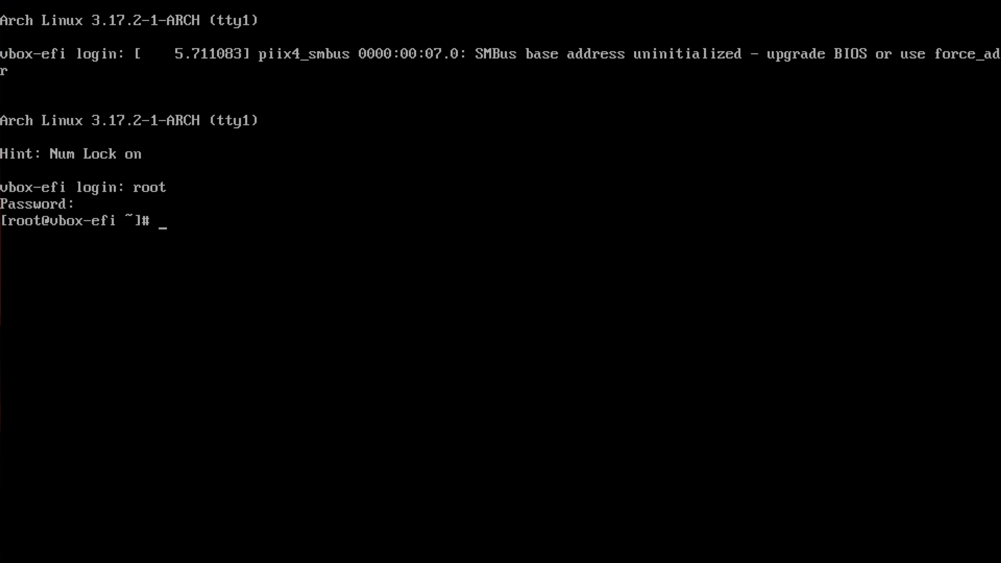
{"action": "type", "text": "ls .bo"}
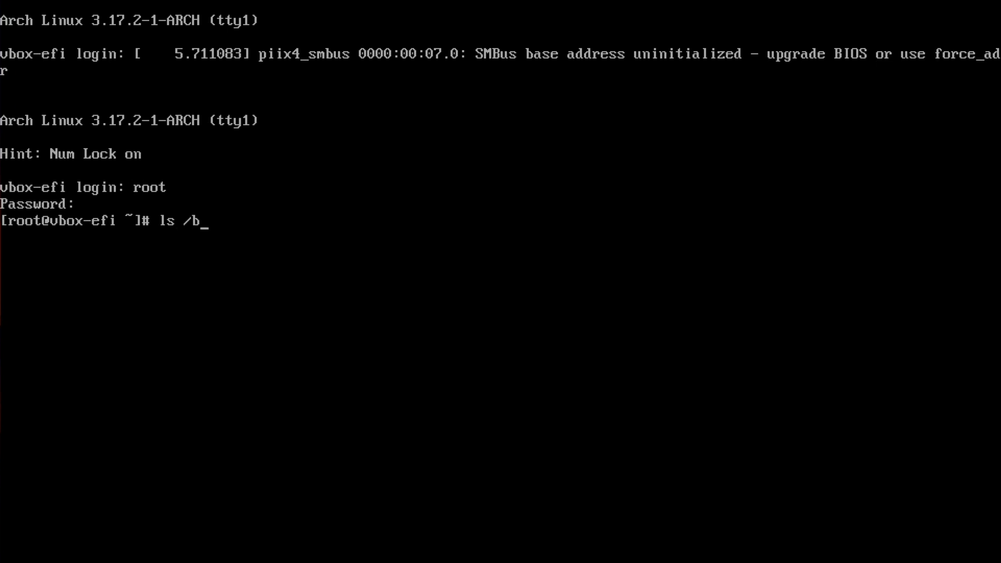
{"action": "key", "text": "Return"}
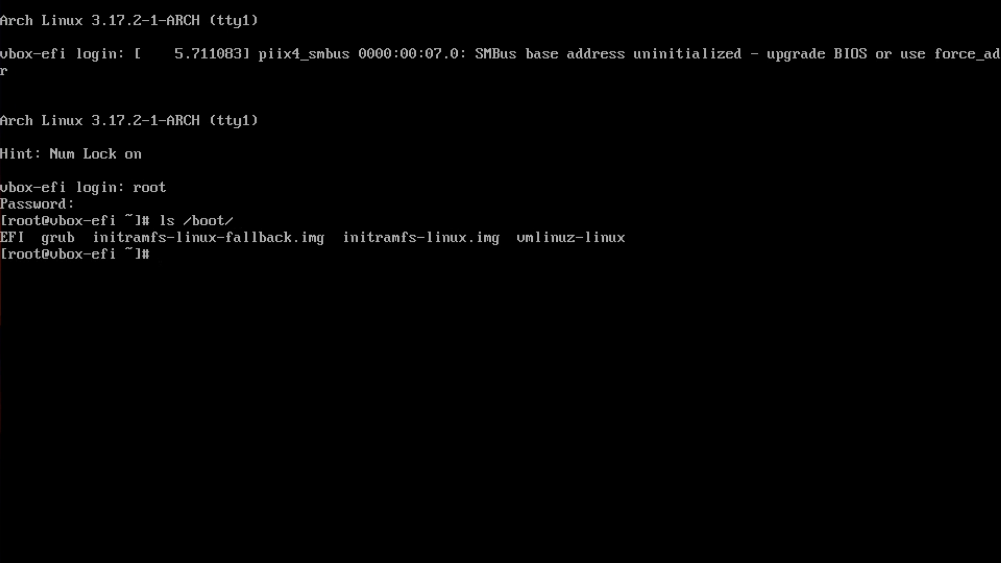
Step: List /boot/EFI and /boot/EFI/arch_grub to confirm grubx64.efi is present
{"action": "type", "text": "ls /boot/"}
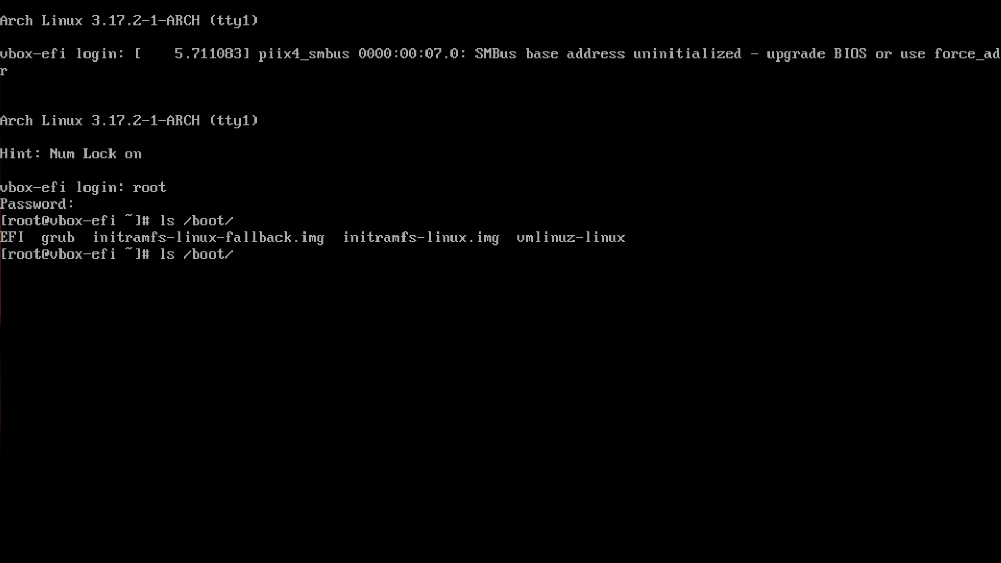
{"action": "type", "text": "EFI/"}
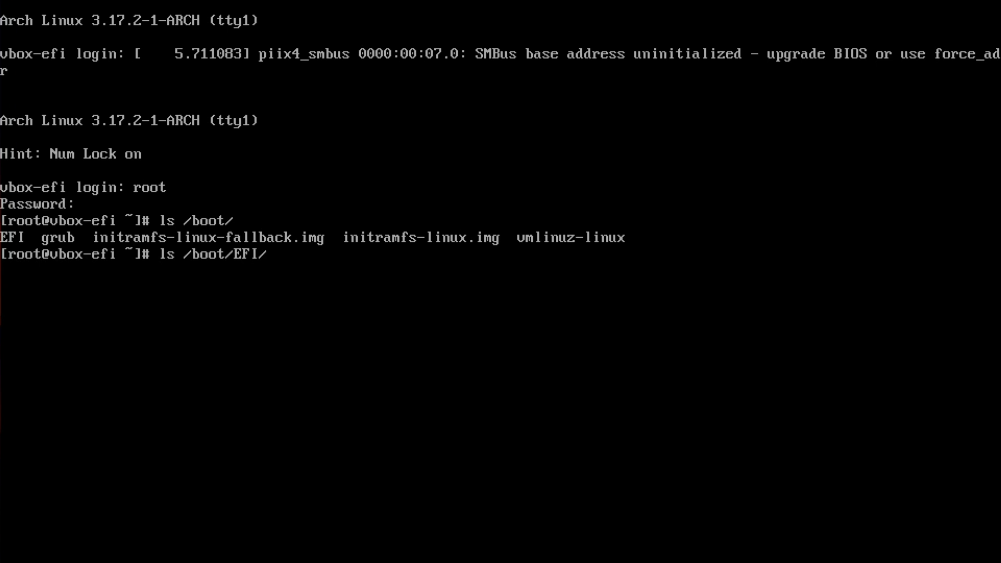
{"action": "key", "text": "Return"}
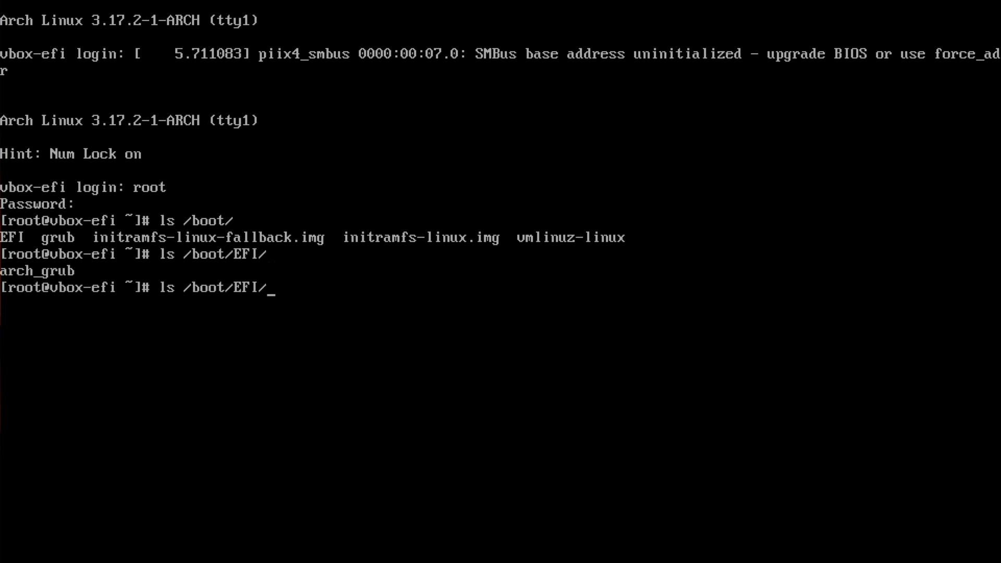
{"action": "type", "text": "arc"}
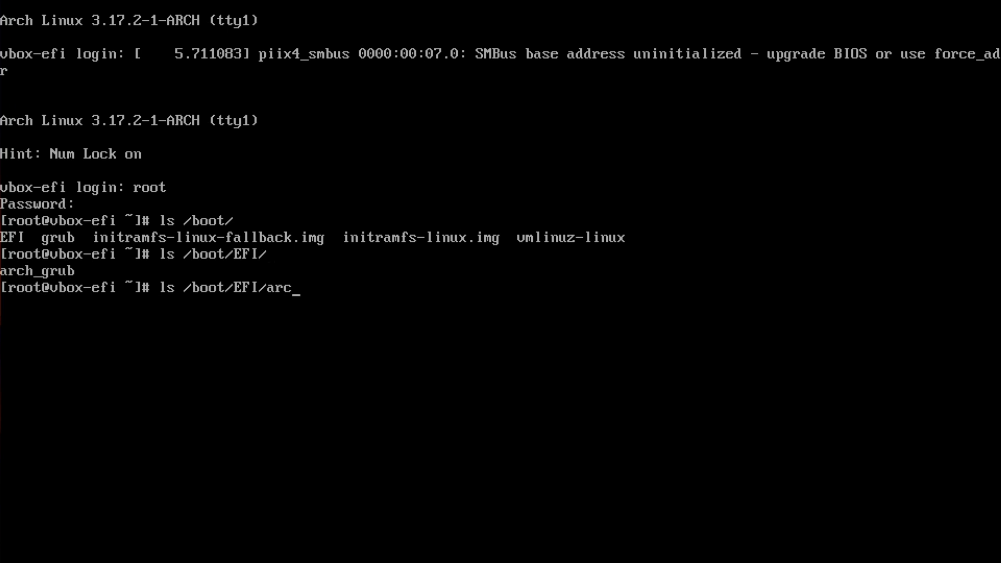
{"action": "key", "text": "Return"}
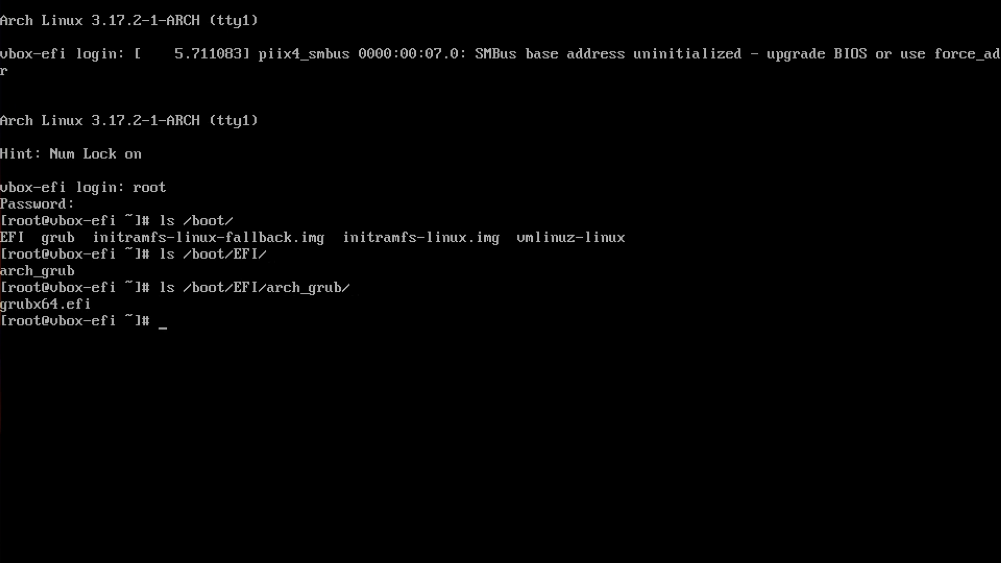